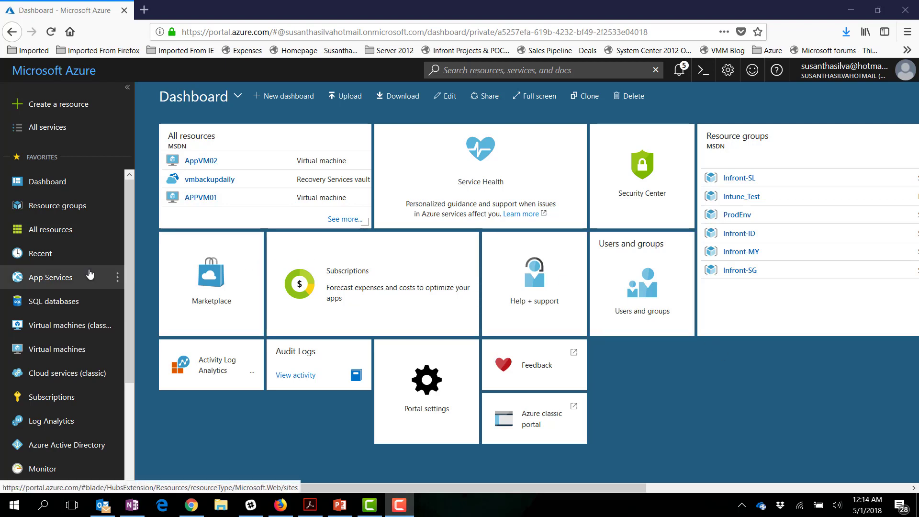
mouse_move(39, 205)
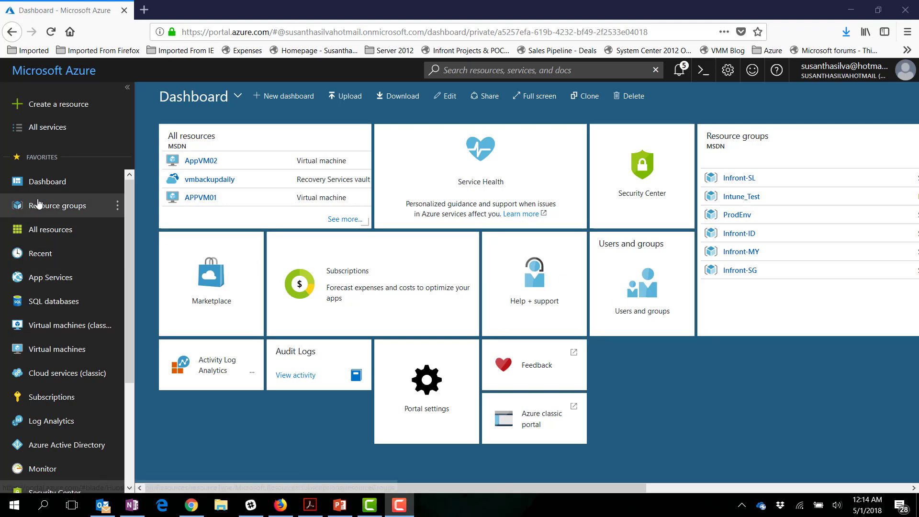
Step: List the subscription's resource groups from the left sidebar
click(57, 205)
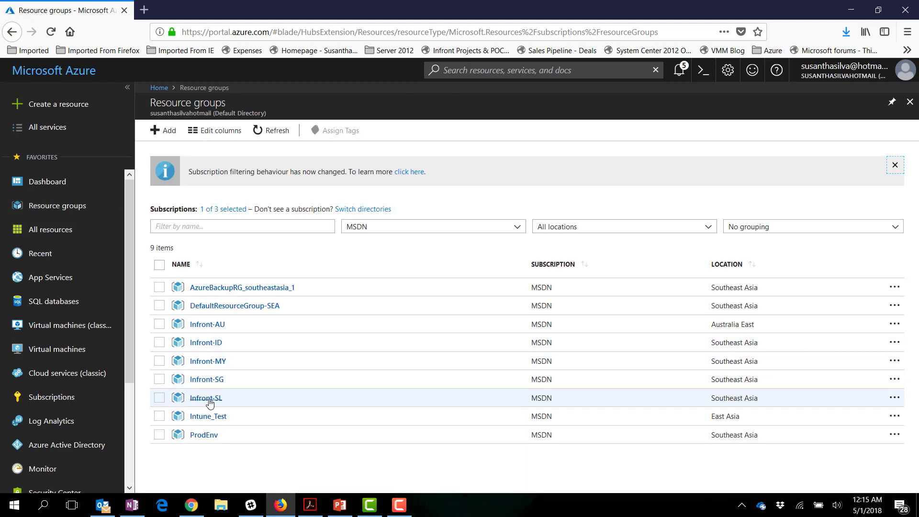
Step: View the Infront-SL resource group's 14 resources sorted by the TYPE column
click(206, 397)
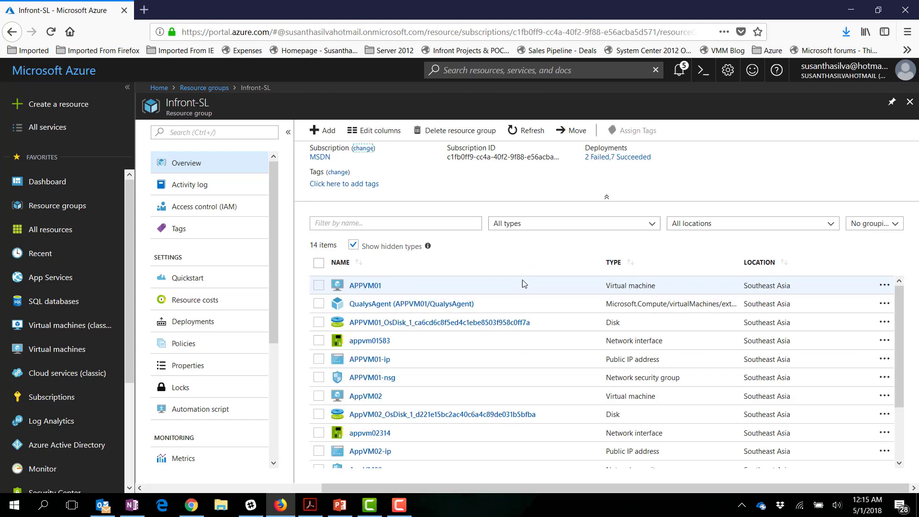
click(611, 262)
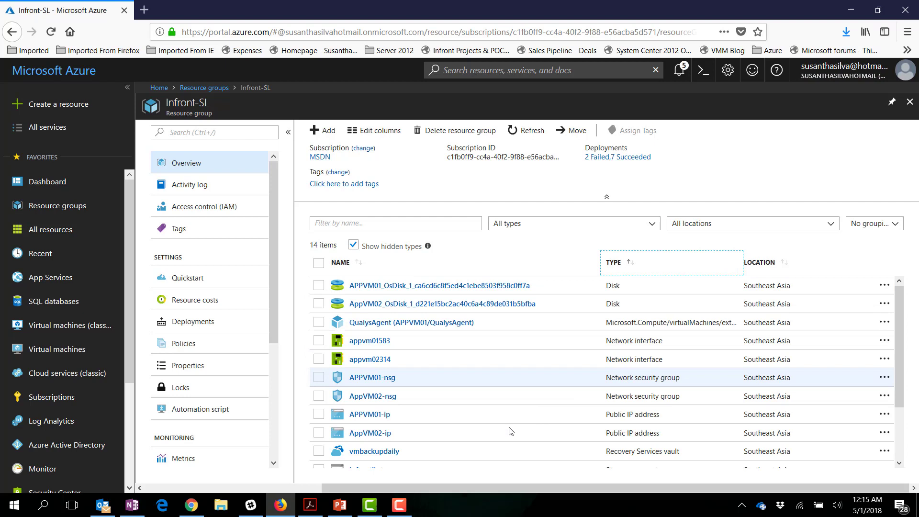
scroll(down, 3)
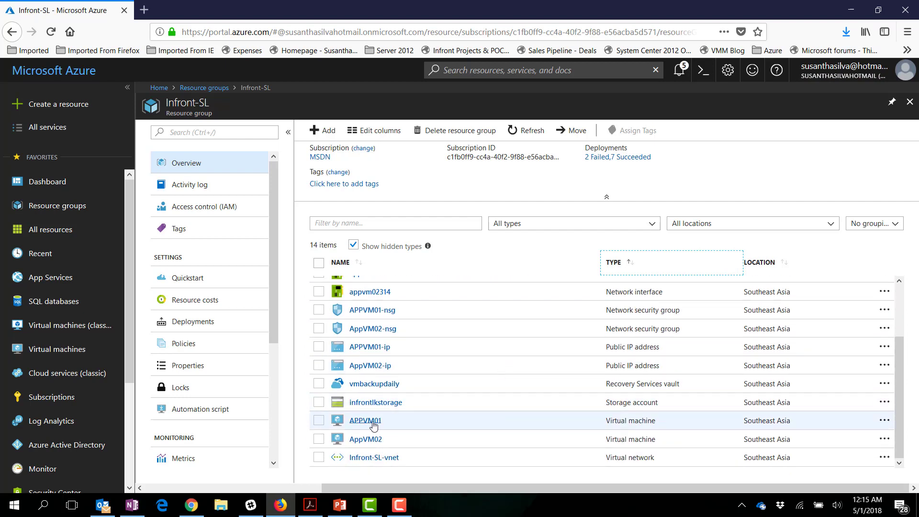
mouse_move(373, 442)
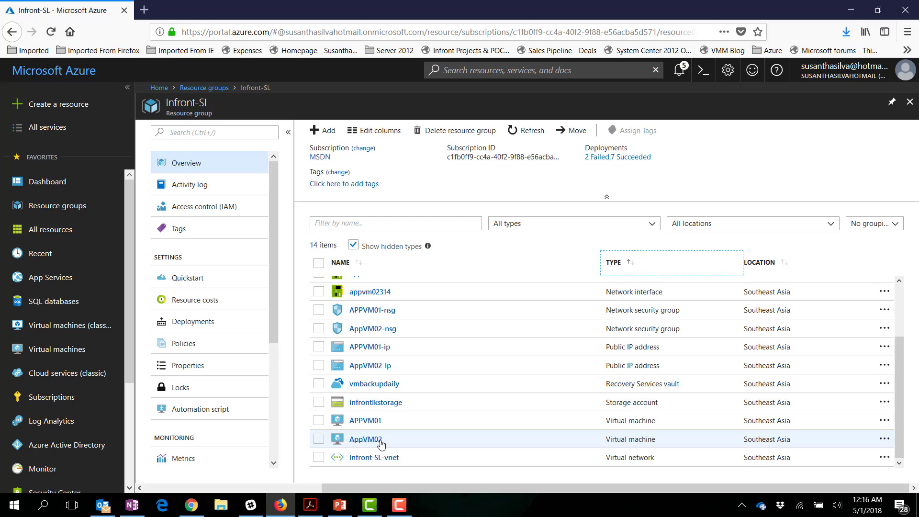
mouse_move(612, 365)
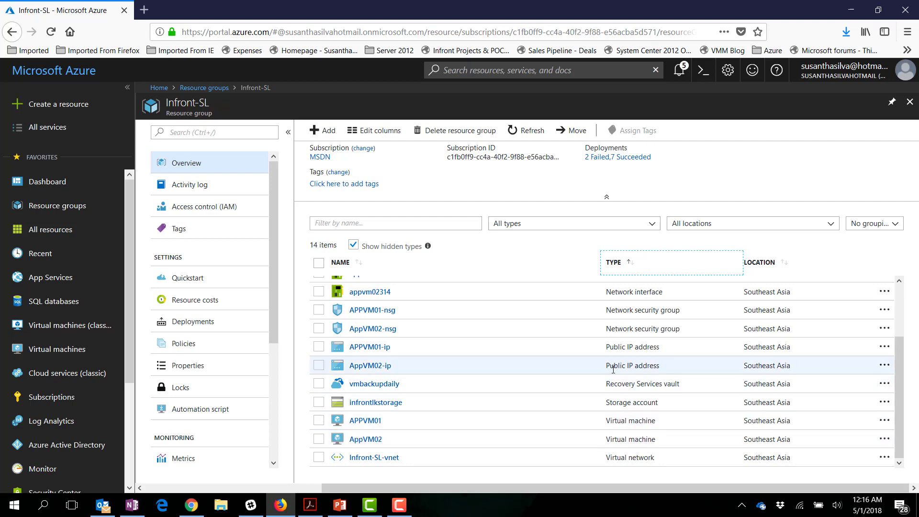
mouse_move(357, 350)
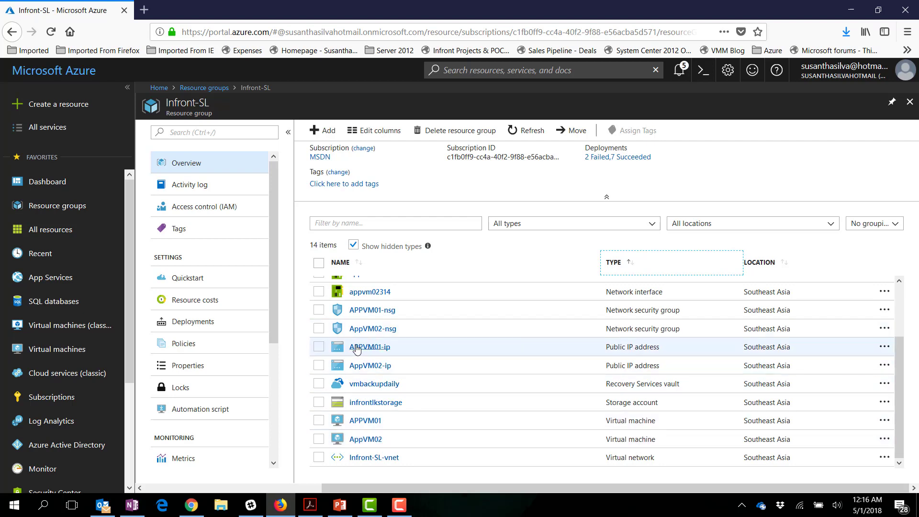
mouse_move(653, 346)
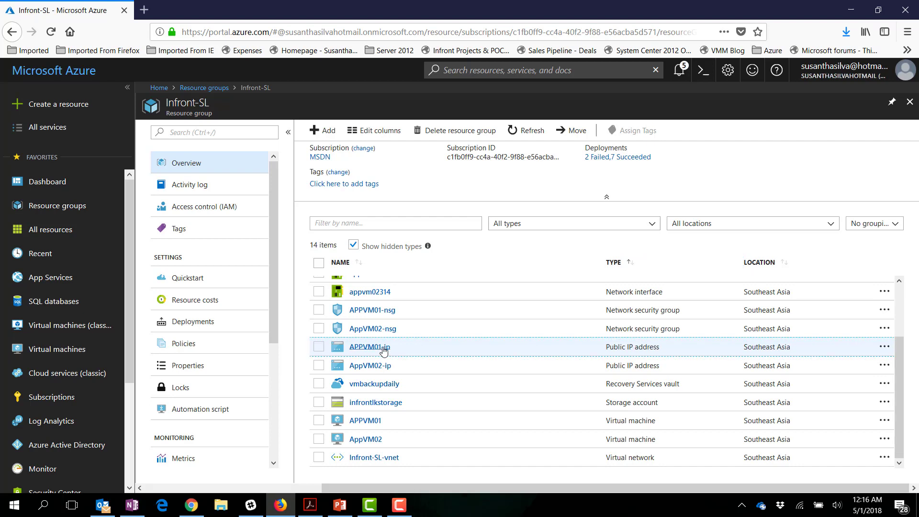
Step: View APPVM01-ip's overview showing its Standard SKU and association with APPVM01
click(369, 347)
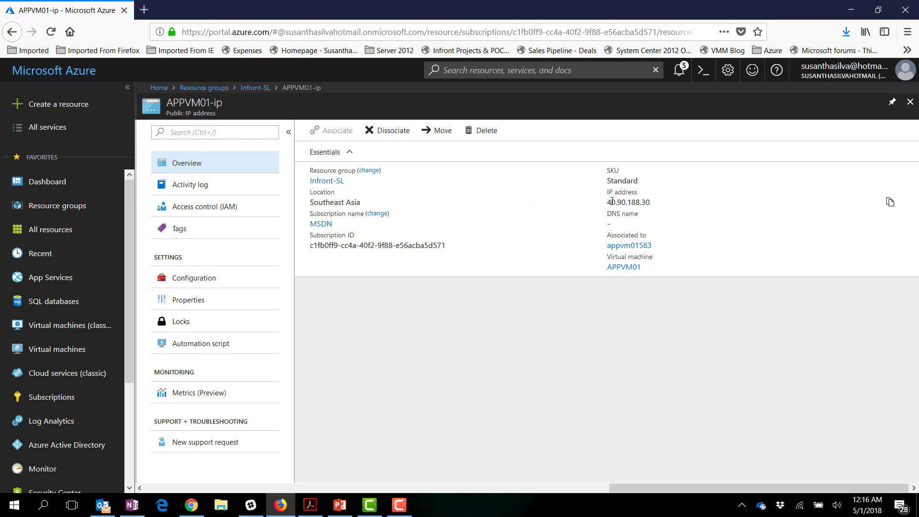
mouse_move(623, 267)
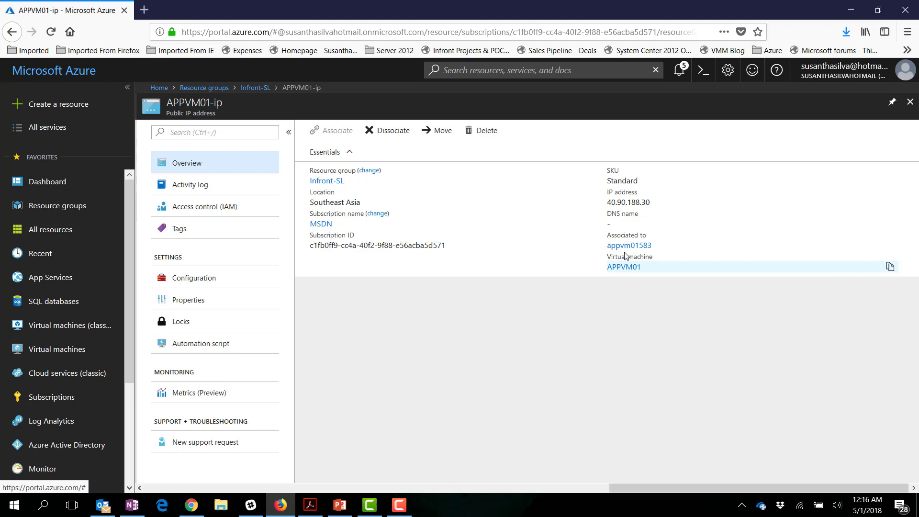
mouse_move(629, 246)
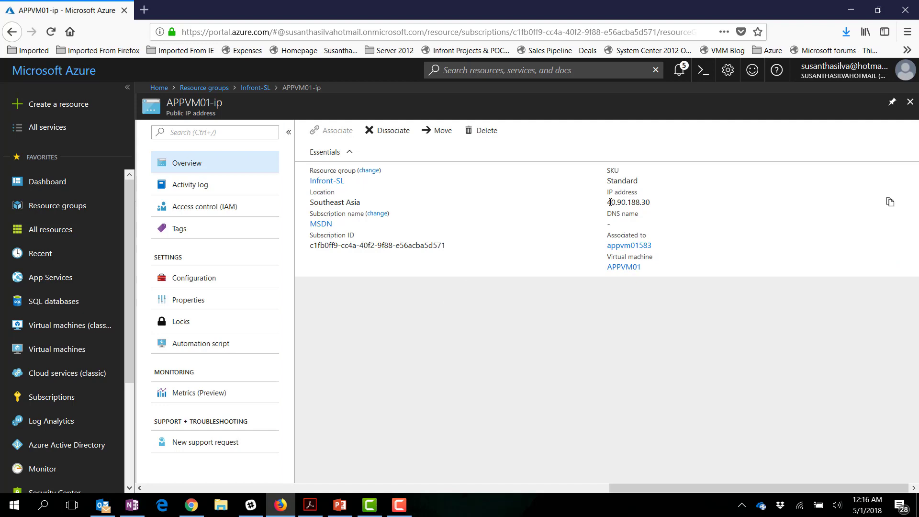
mouse_move(648, 206)
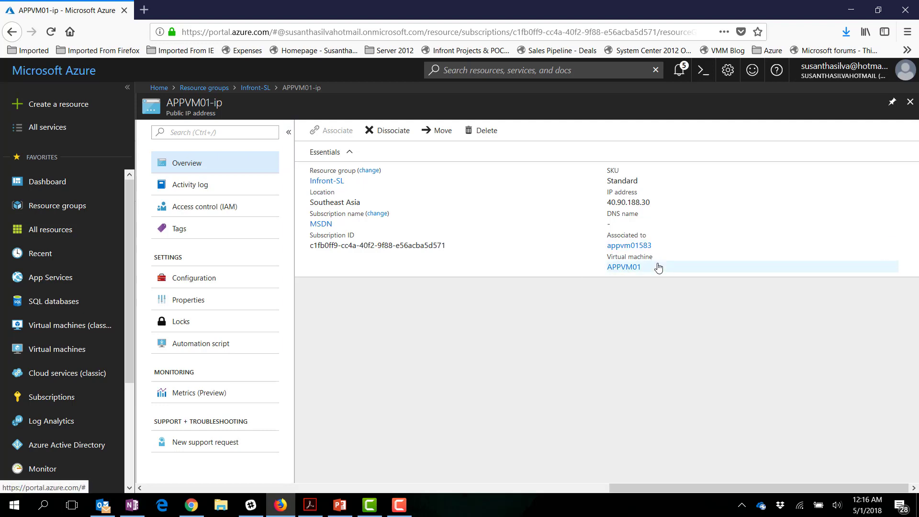
mouse_move(756, 354)
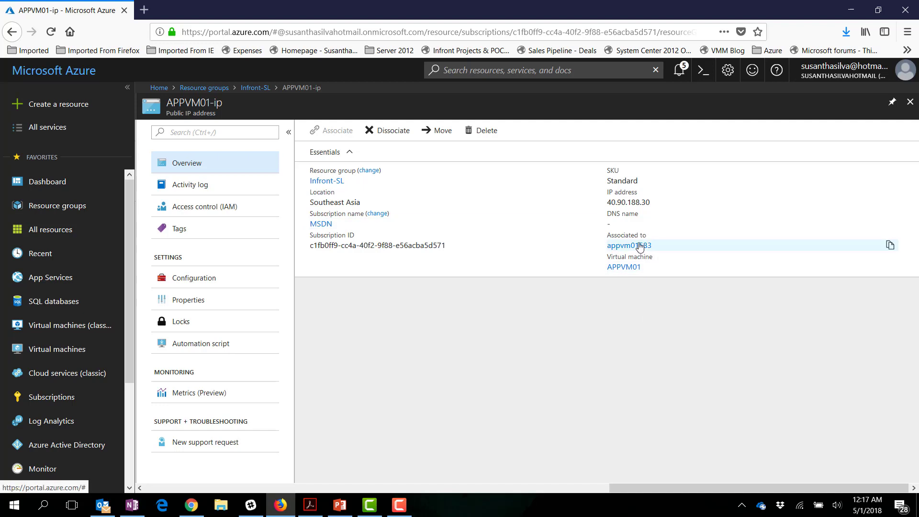
mouse_move(387, 130)
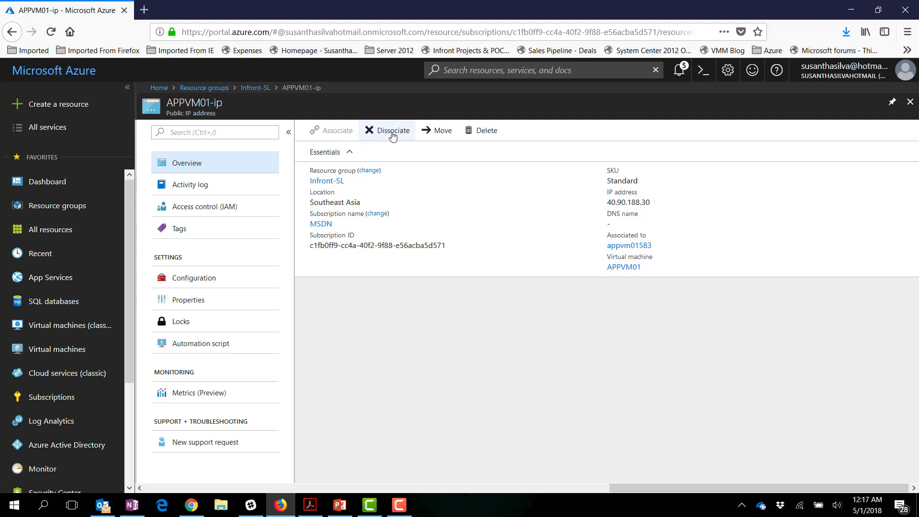
Step: Dissociate APPVM01-ip from appvm01583, confirming Yes and checking progress in notifications
click(386, 131)
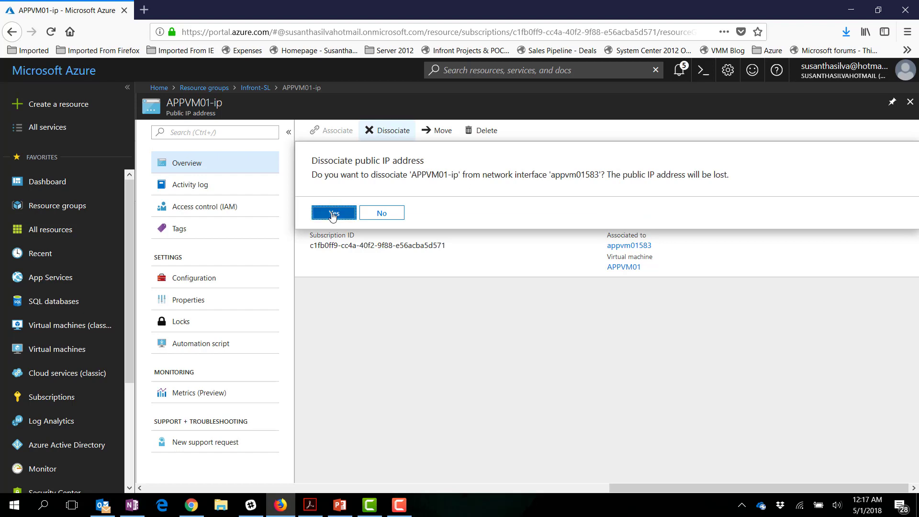
click(333, 212)
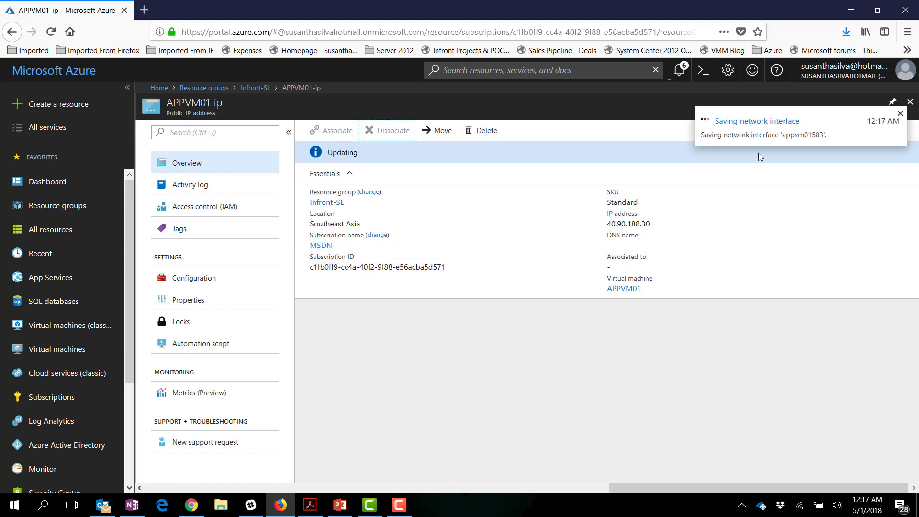
mouse_move(754, 145)
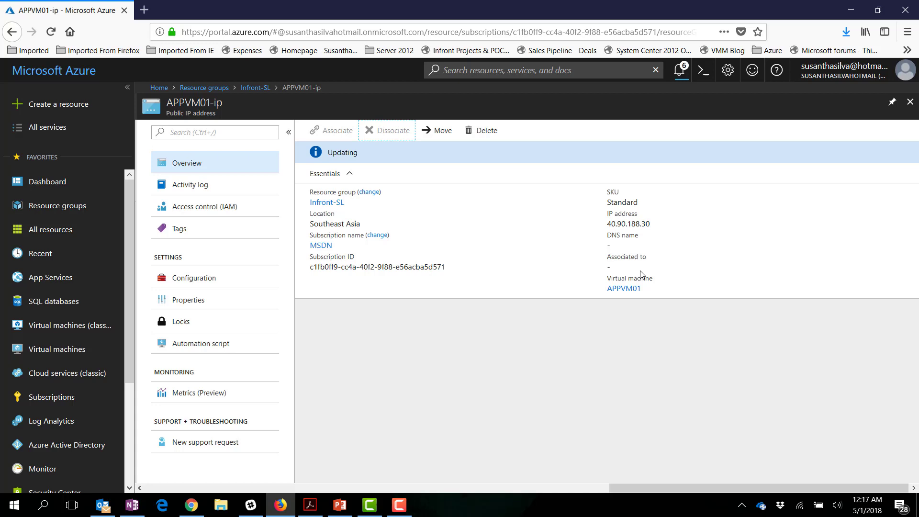
mouse_move(676, 93)
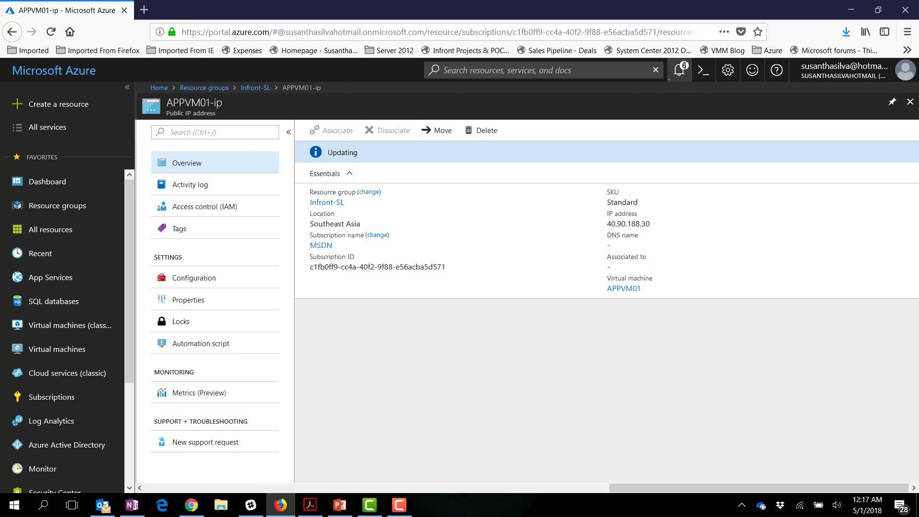
click(678, 69)
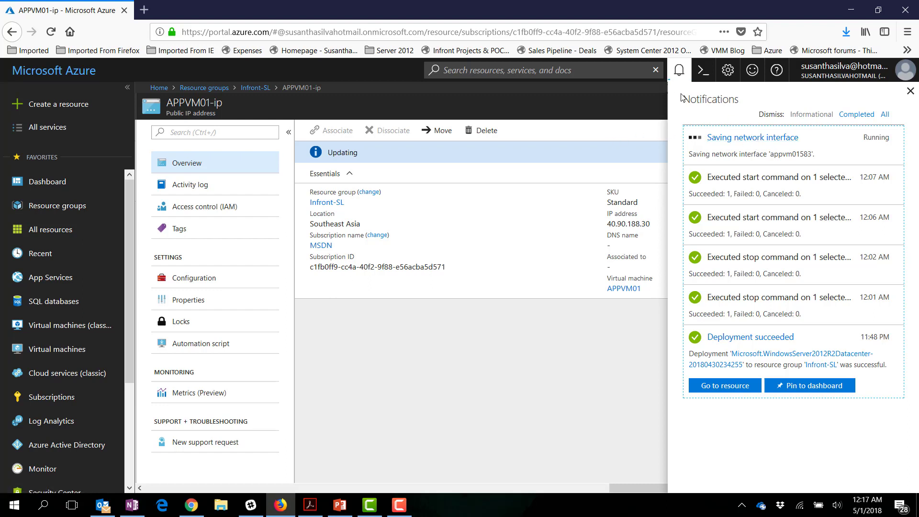
mouse_move(698, 138)
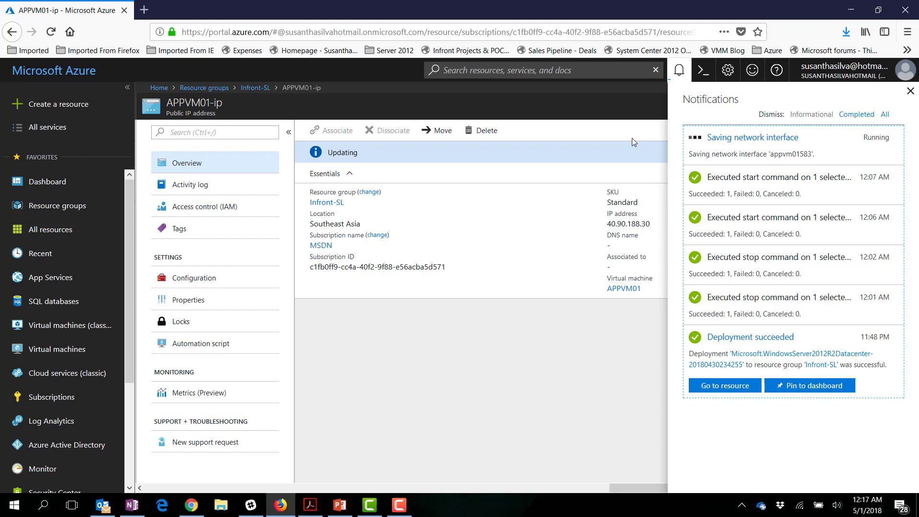
click(910, 91)
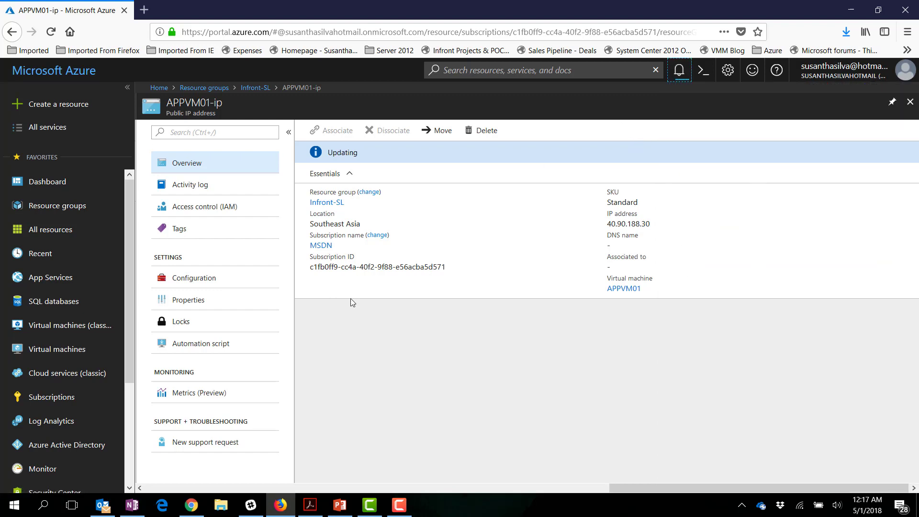
mouse_move(406, 384)
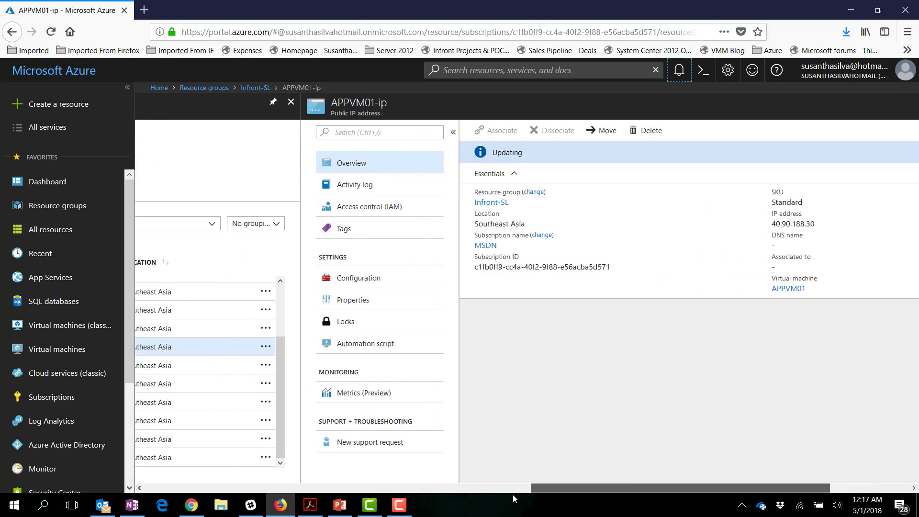
Step: Review AppVM02's overview for its status and public IP, then return to Infront-SL
click(255, 87)
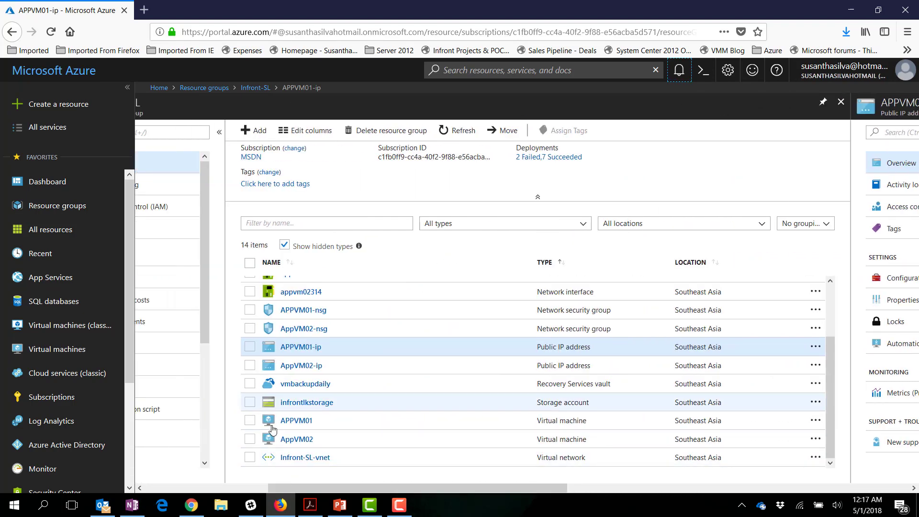
click(296, 438)
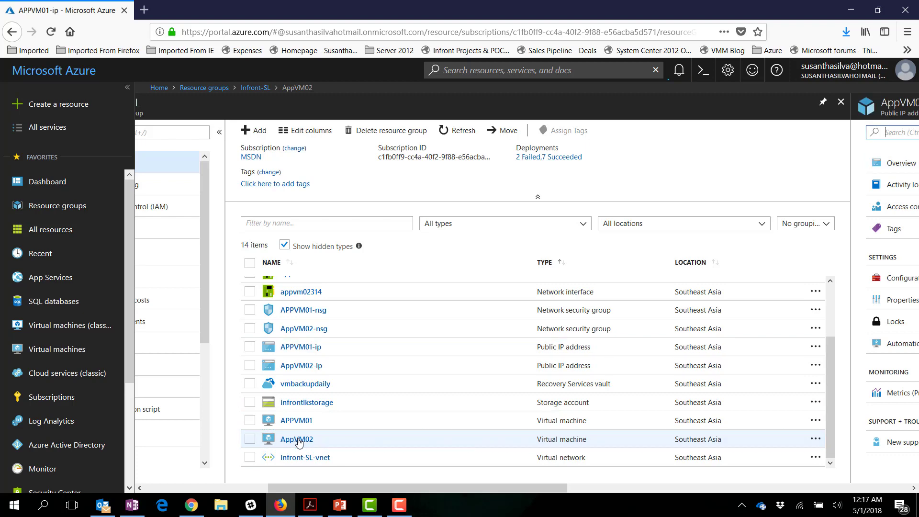
click(295, 439)
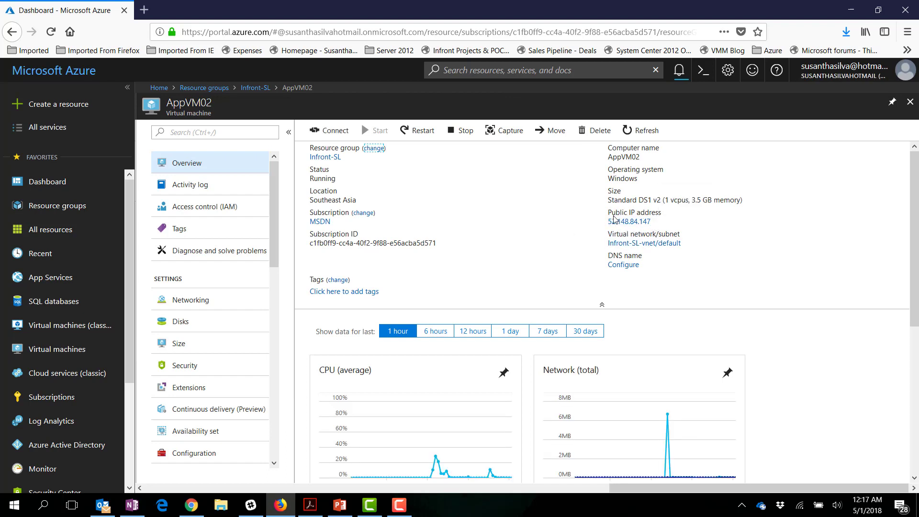
mouse_move(244, 317)
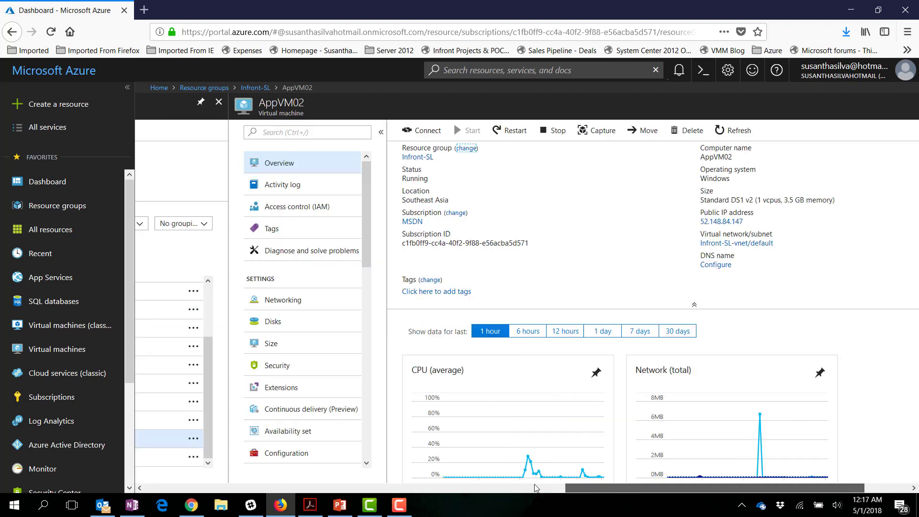
click(254, 87)
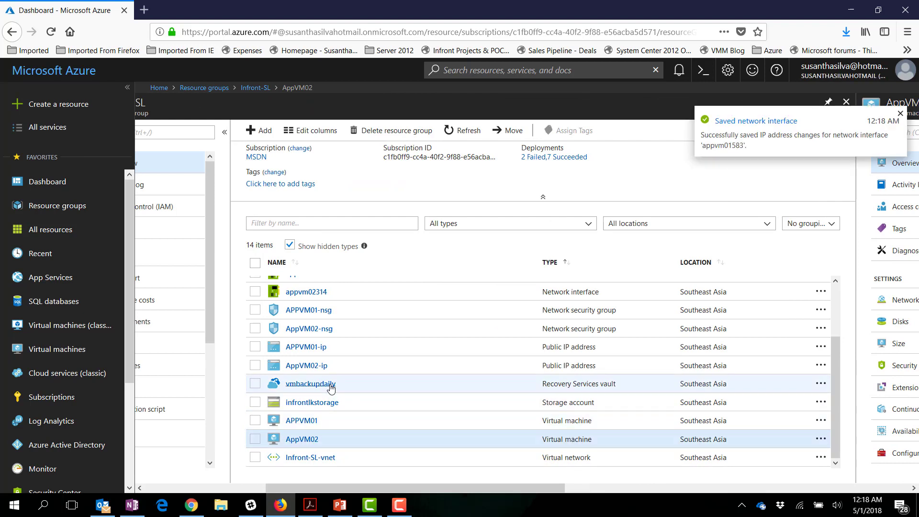
scroll(up, 3)
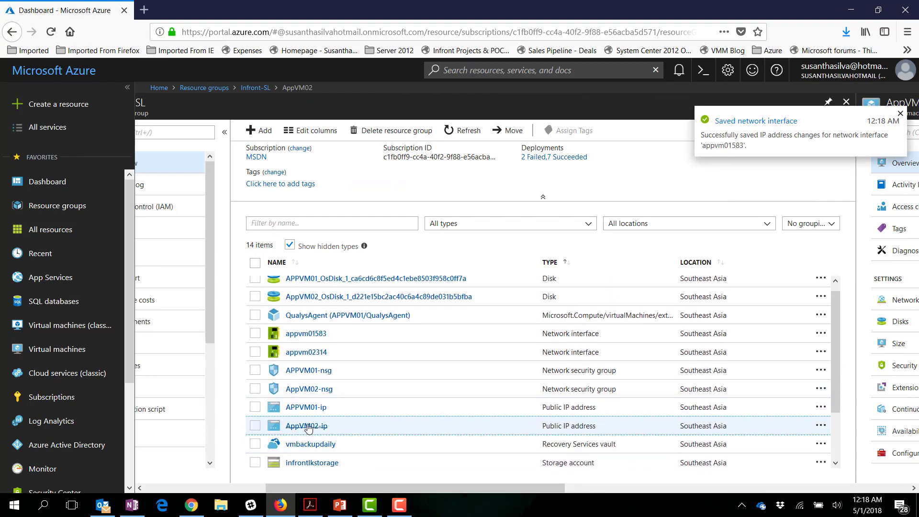
Step: Review AppVM02-ip's Properties (Basic SKU) and Configuration (dynamic assignment), then return to Infront-SL
click(305, 425)
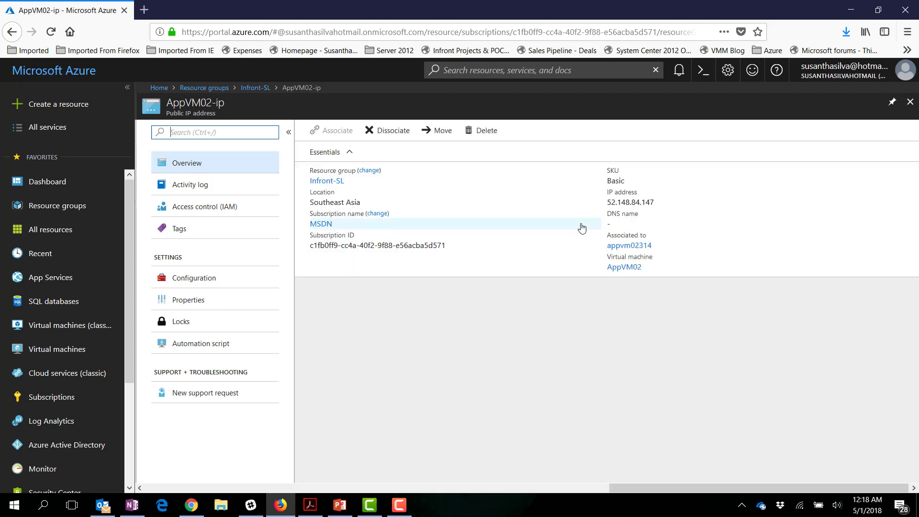
mouse_move(608, 202)
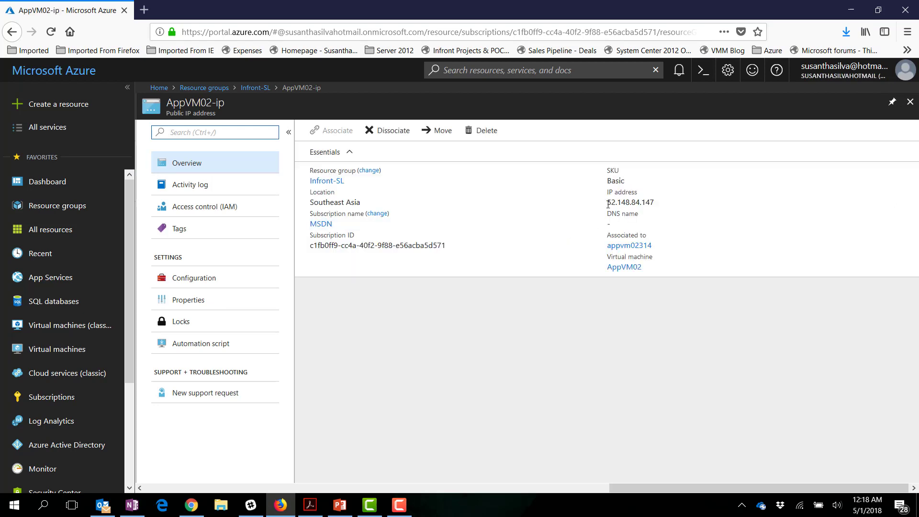
click(189, 299)
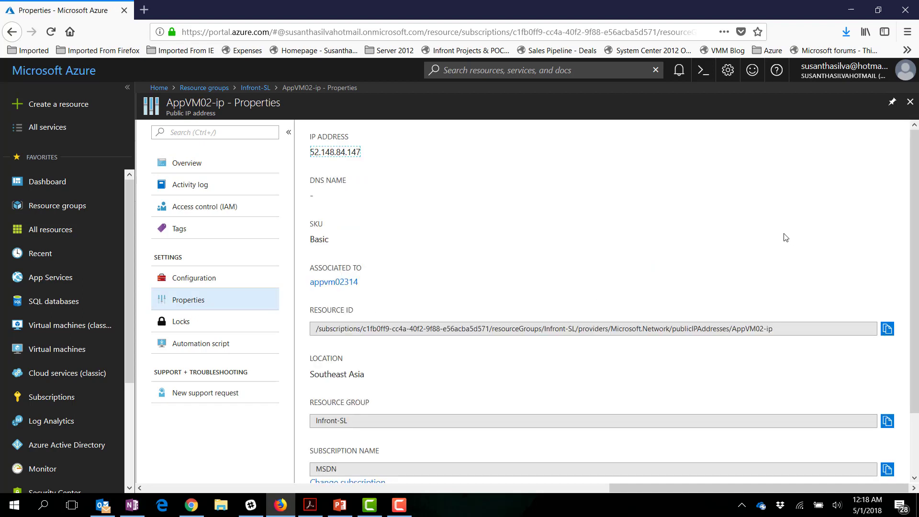
mouse_move(197, 325)
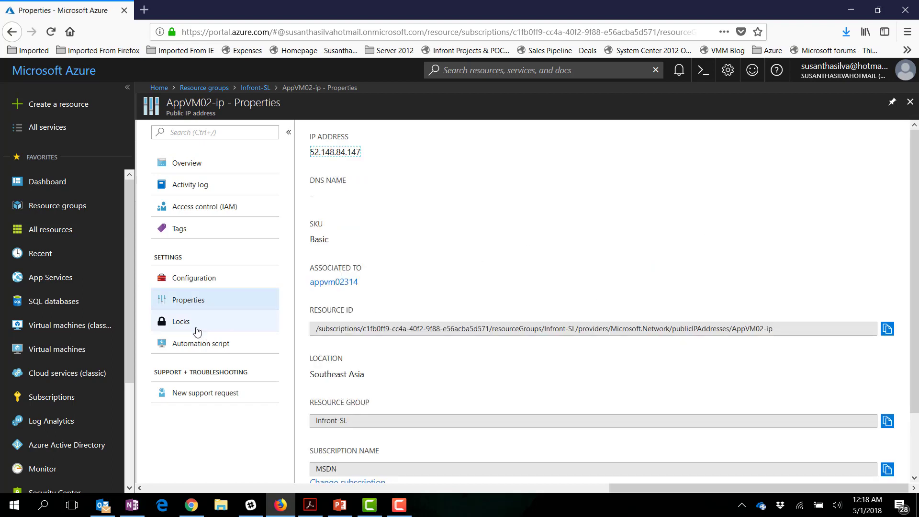
click(195, 278)
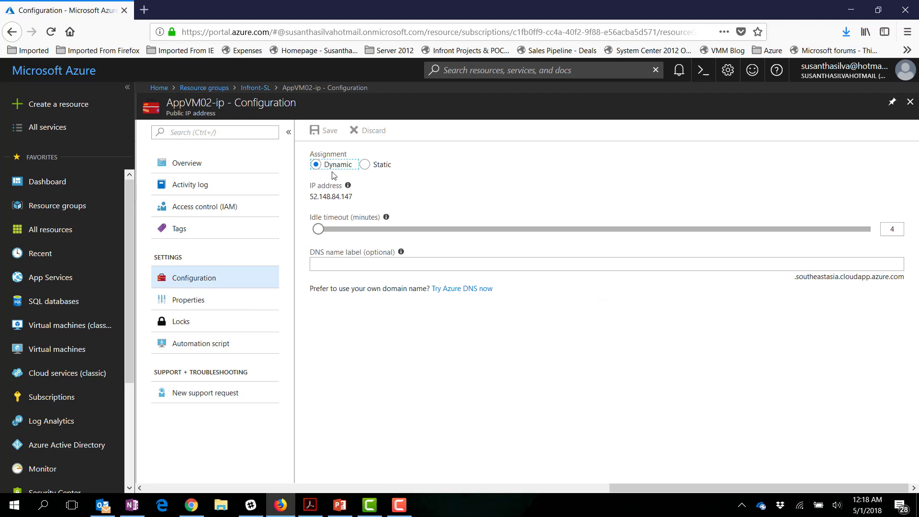
click(255, 87)
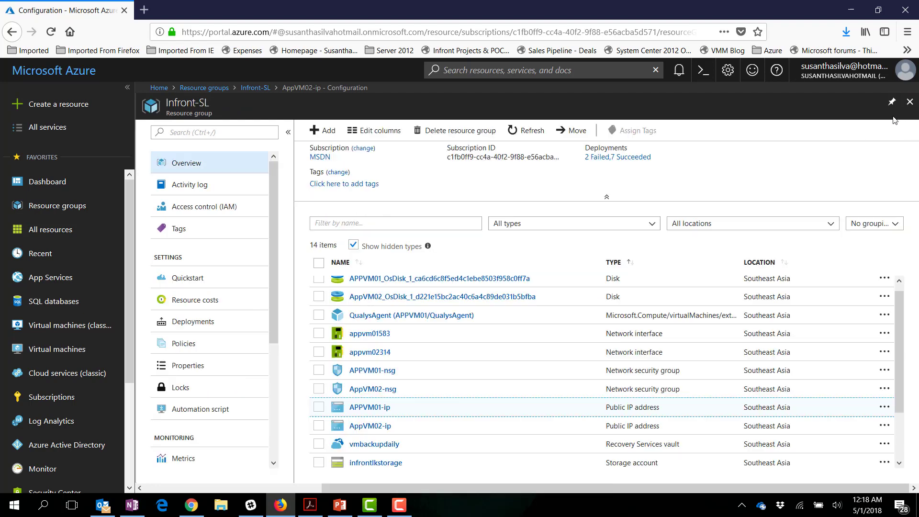
Step: Reopen APPVM01-ip, now showing no association, and begin associating it with a resource
click(255, 87)
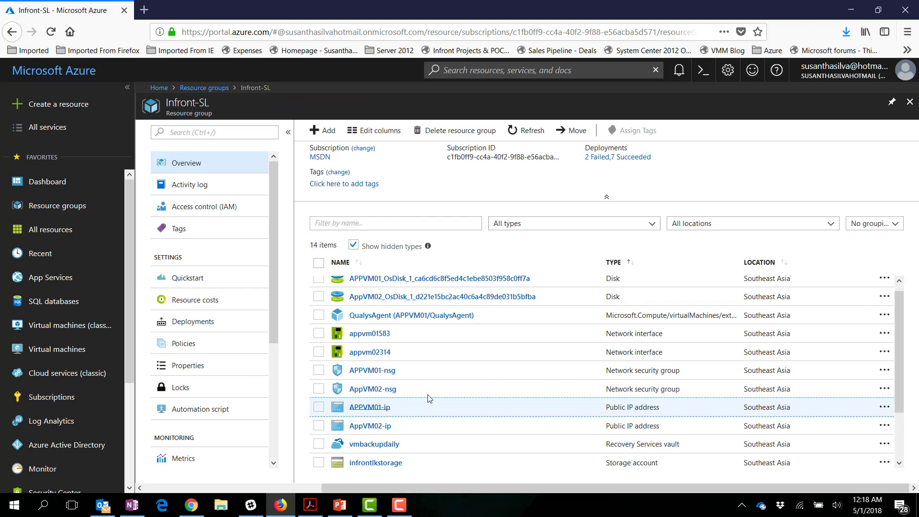
mouse_move(359, 409)
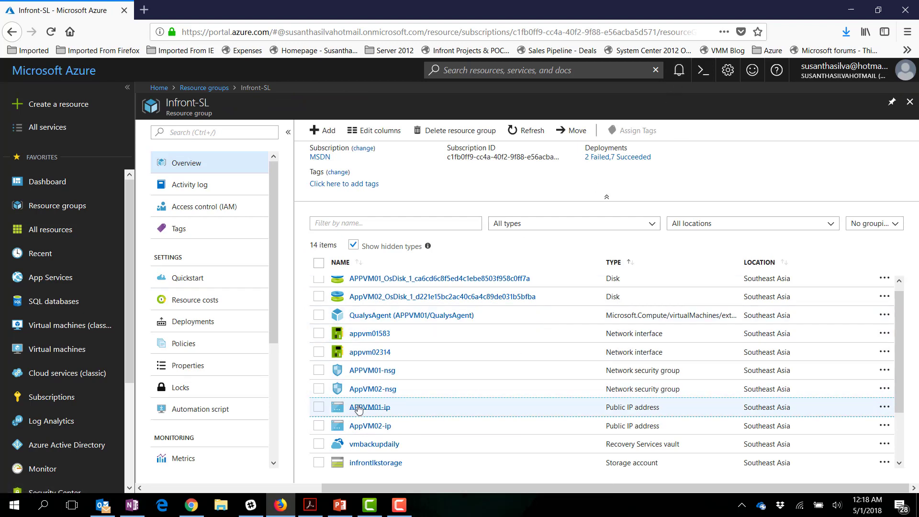
click(370, 407)
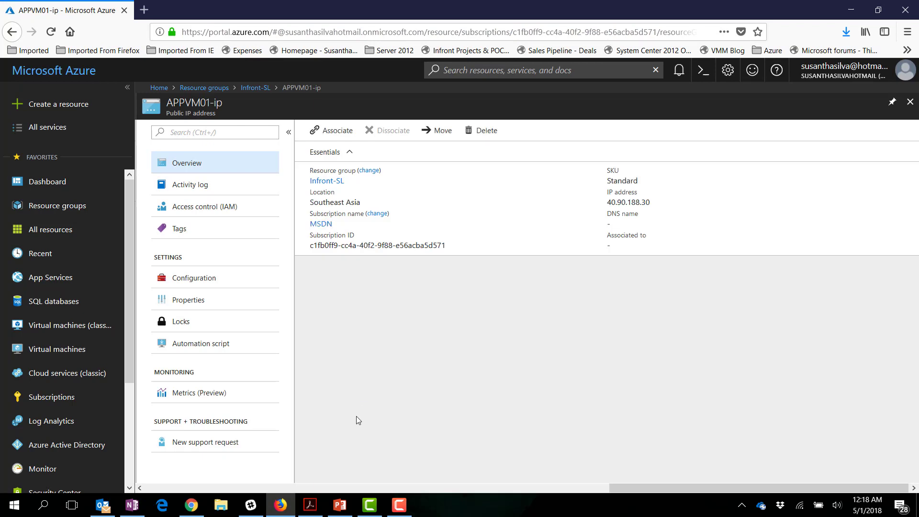
mouse_move(333, 130)
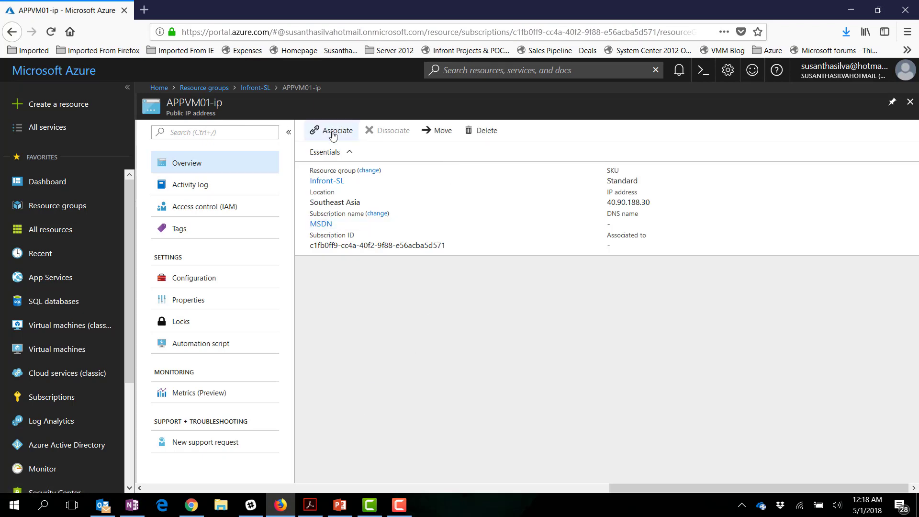
click(333, 130)
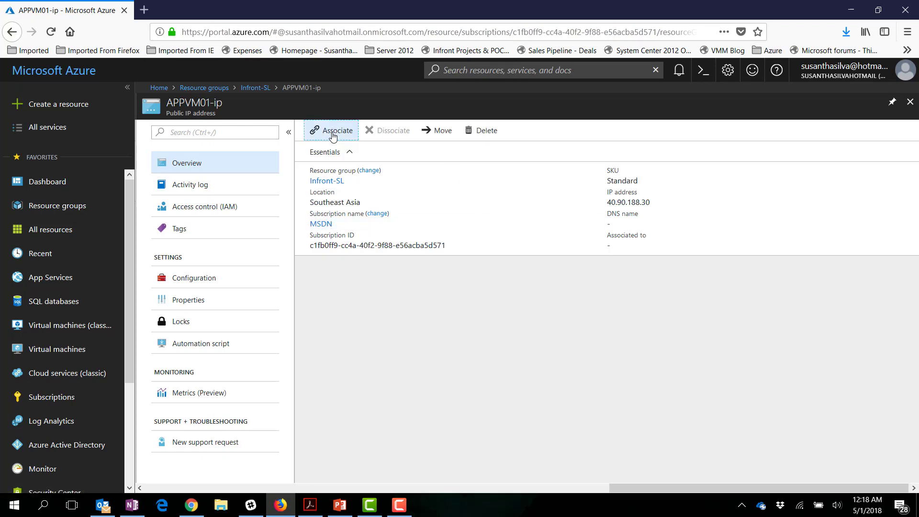
Step: Choose Network interface as the resource type, listing appvm01583 and dc1377 as choices
click(330, 130)
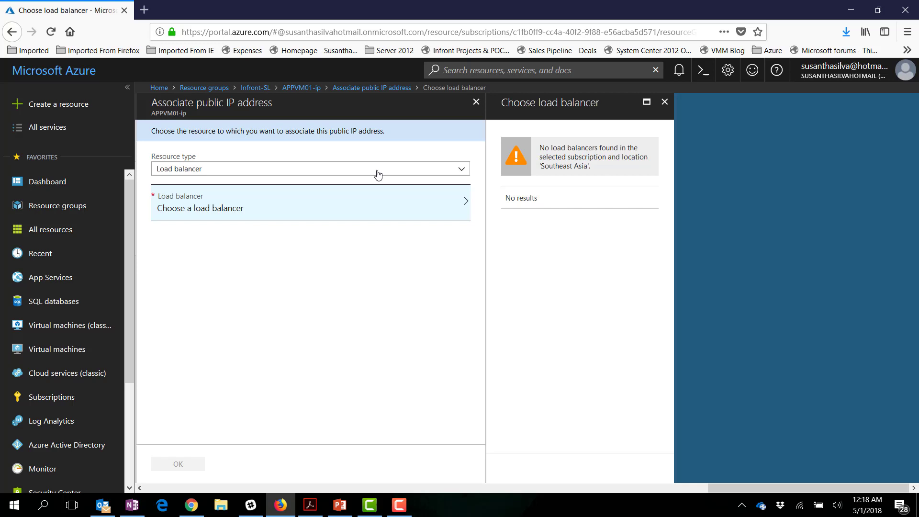
click(310, 169)
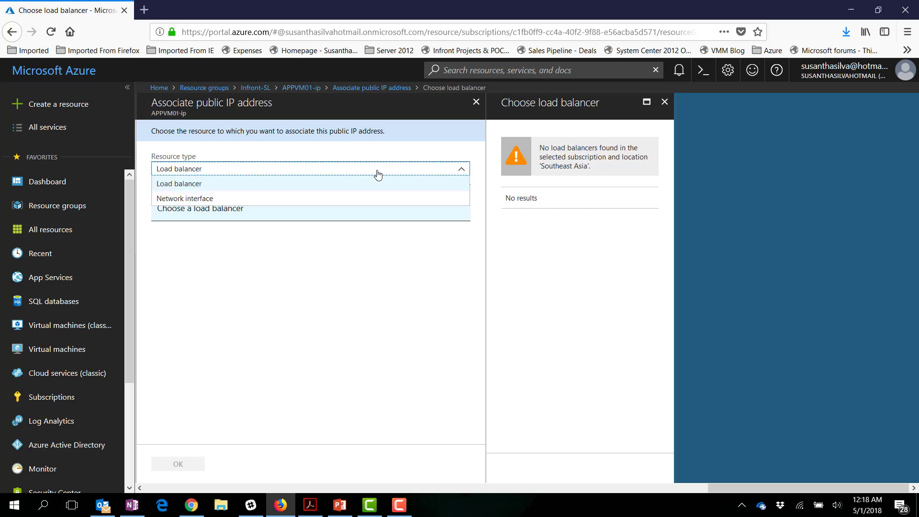
mouse_move(331, 198)
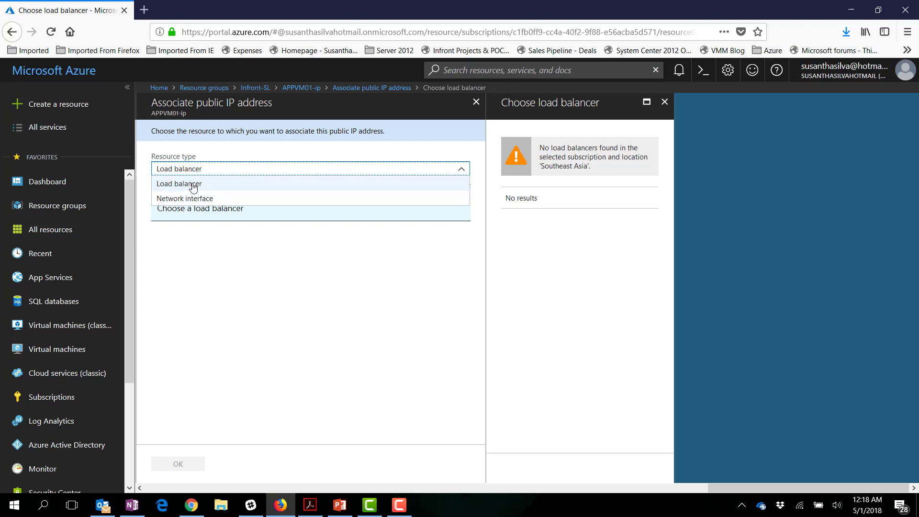
mouse_move(178, 189)
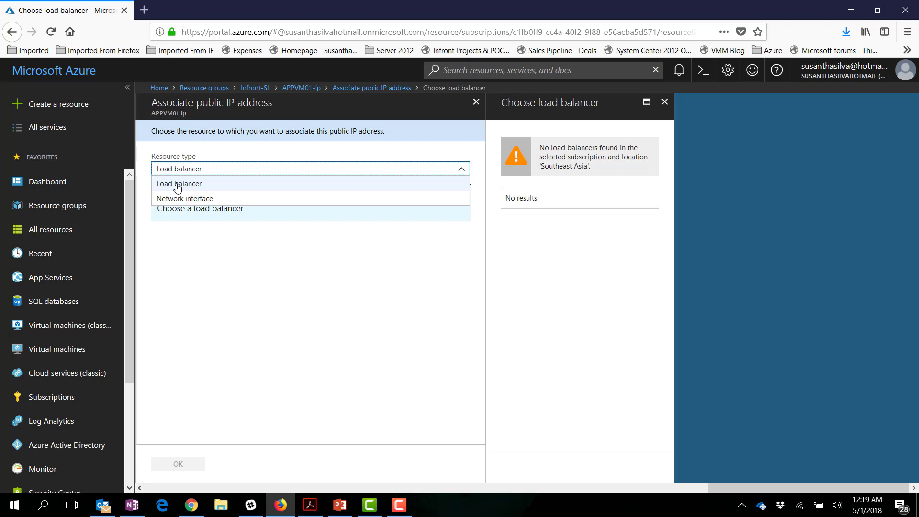
mouse_move(195, 188)
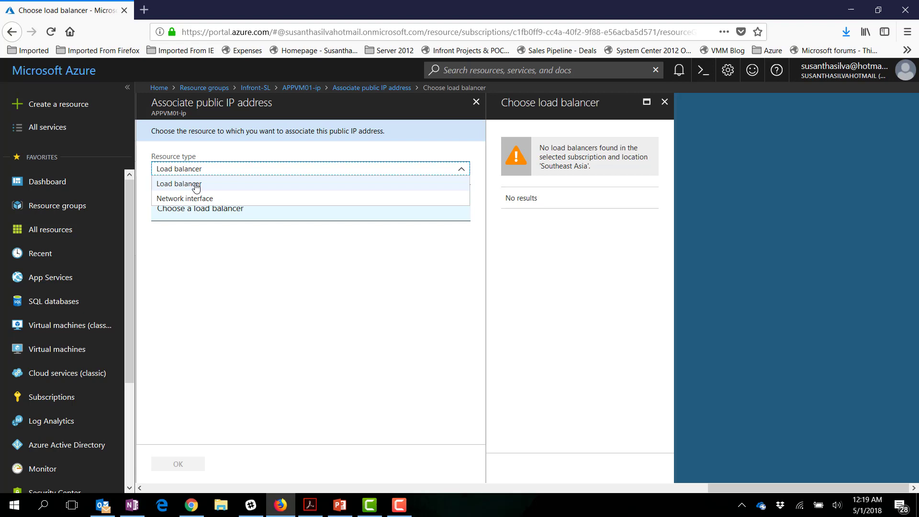
mouse_move(205, 198)
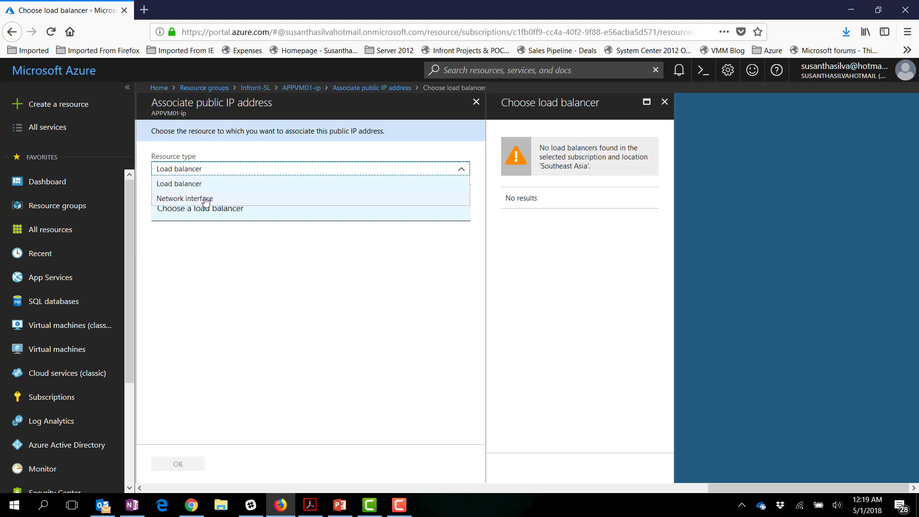
mouse_move(219, 190)
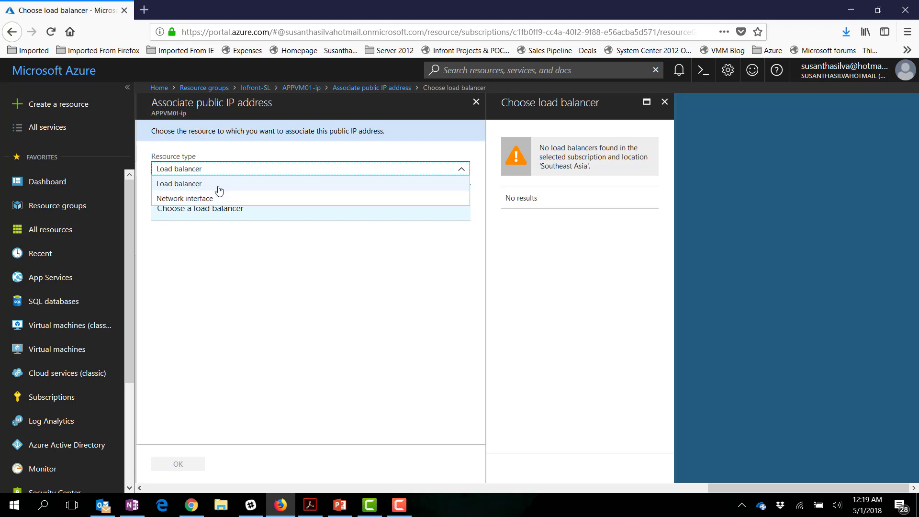
mouse_move(212, 202)
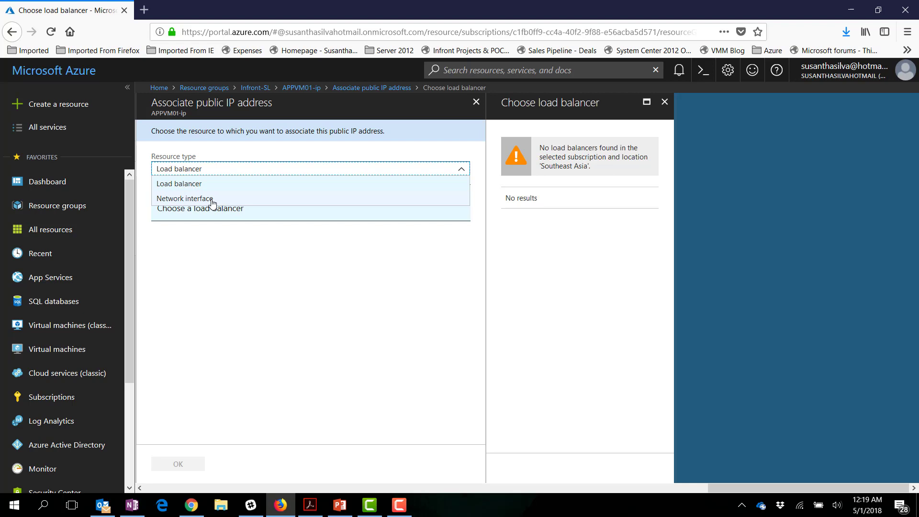
click(183, 198)
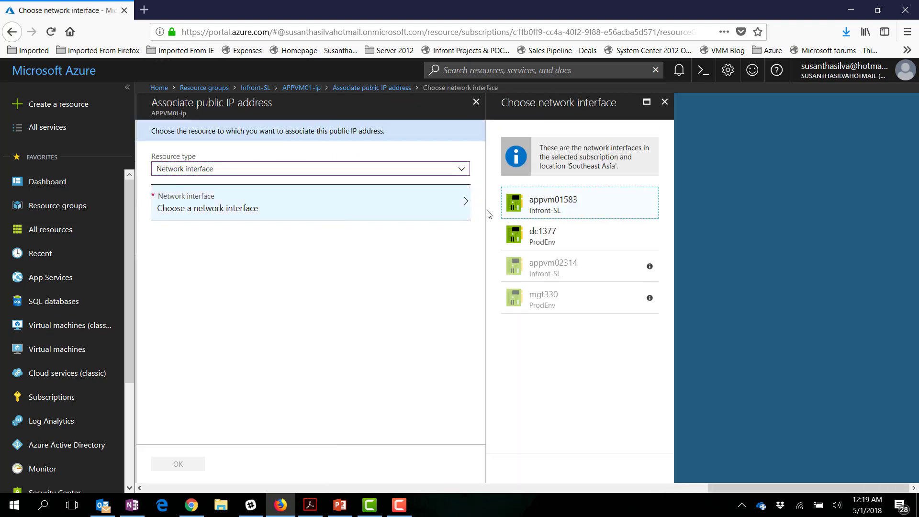
mouse_move(547, 276)
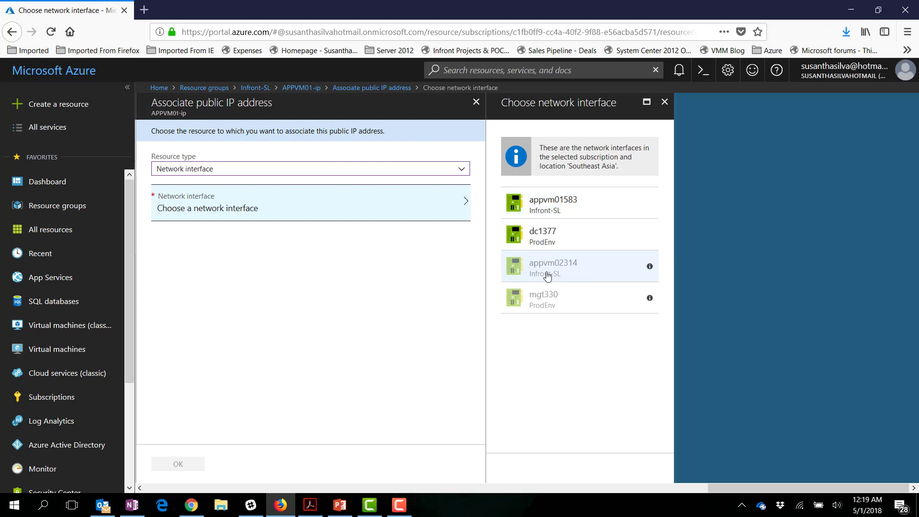
mouse_move(578, 258)
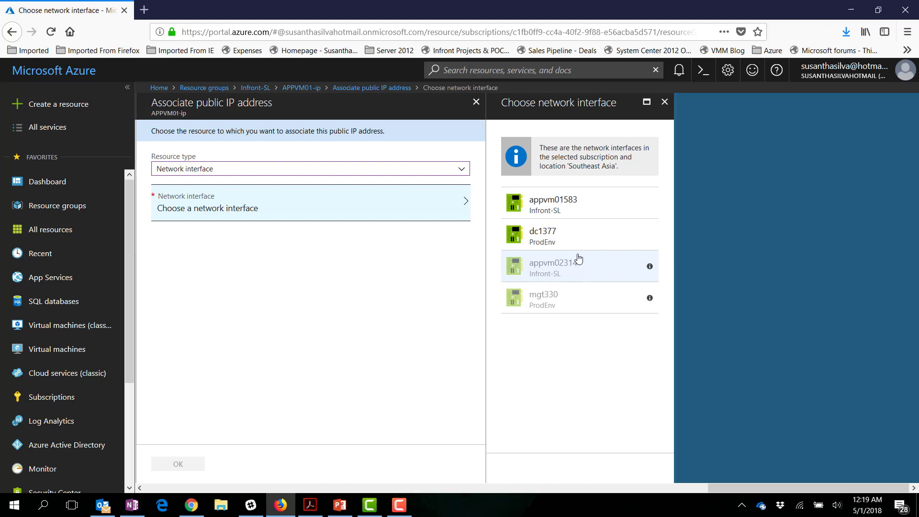
mouse_move(569, 270)
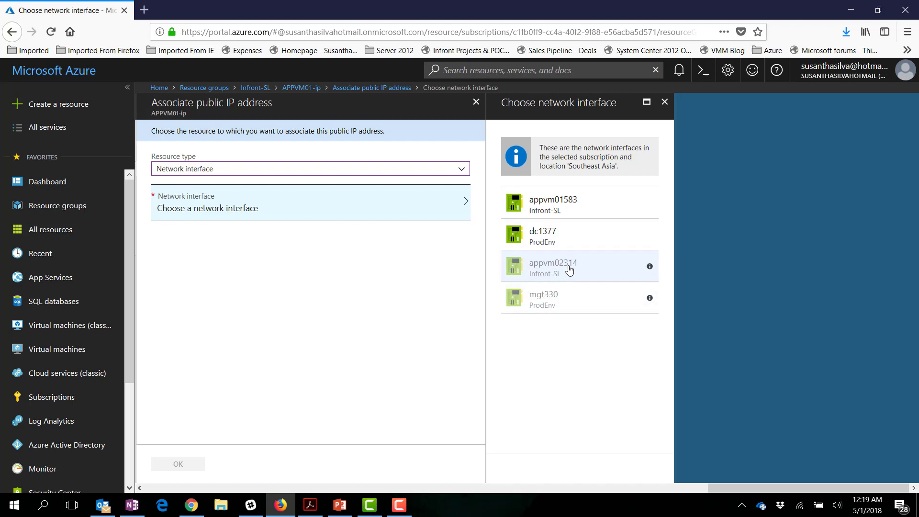
mouse_move(652, 268)
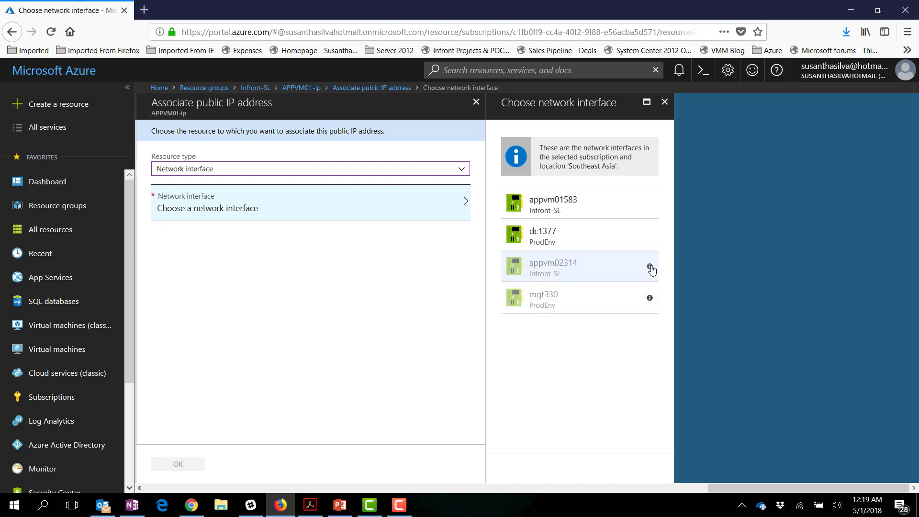
mouse_move(560, 275)
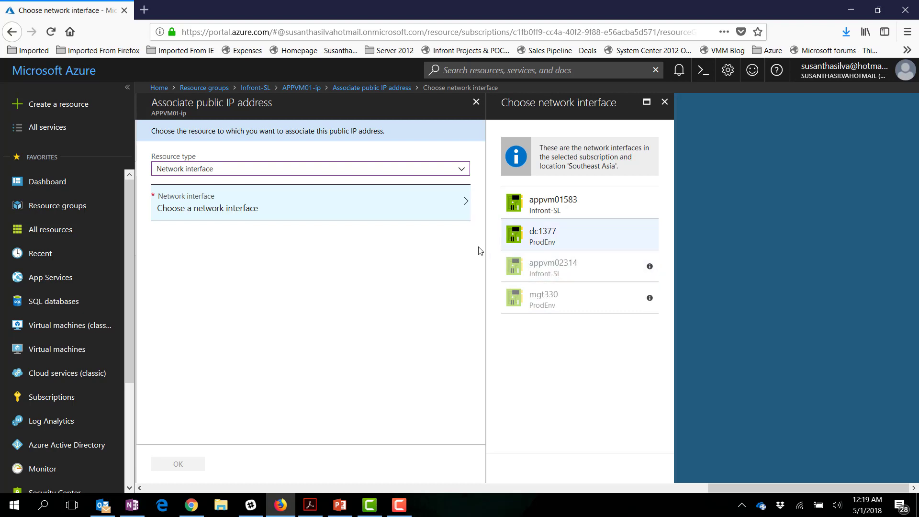
mouse_move(514, 276)
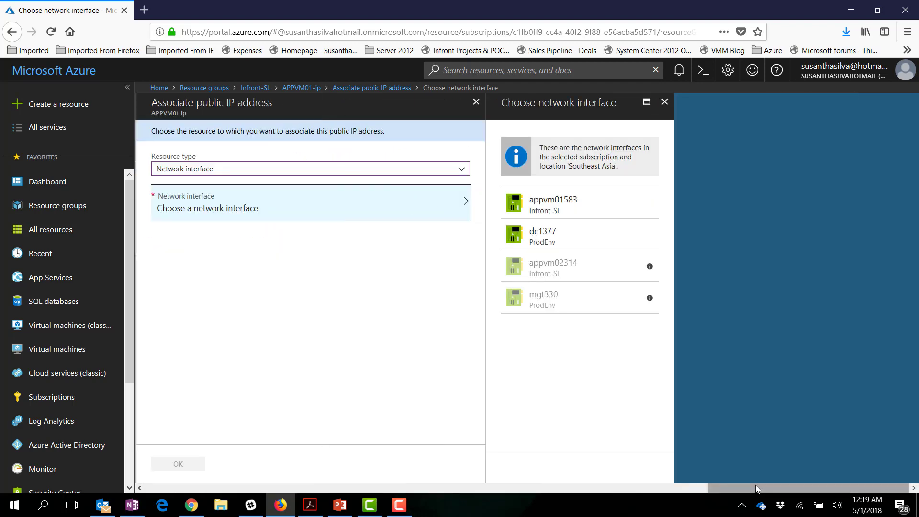
mouse_move(572, 472)
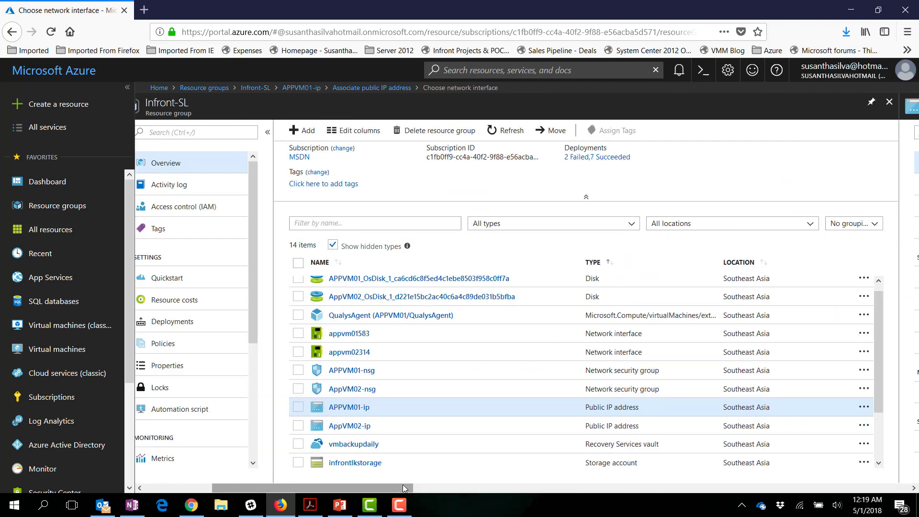
mouse_move(60, 326)
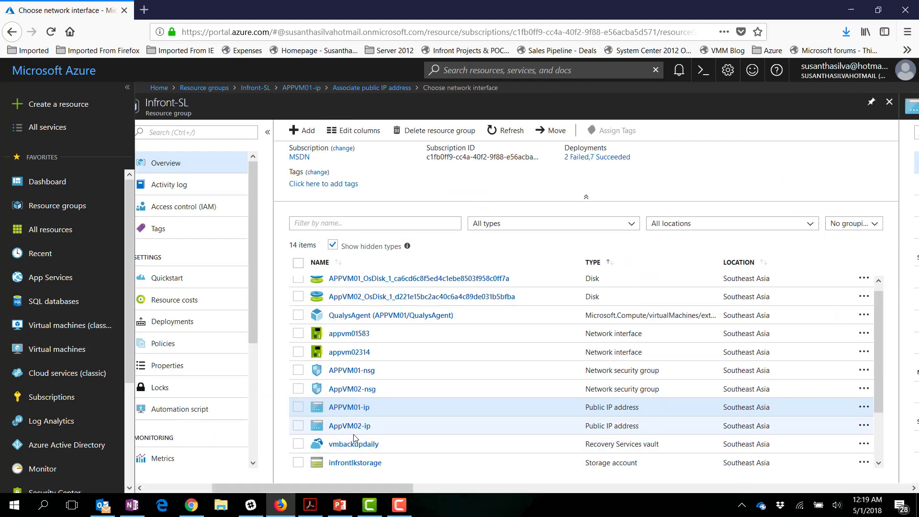
Step: Discard the unsaved APPVM01-ip association edits and go to the AppVM02 virtual machine
scroll(down, 3)
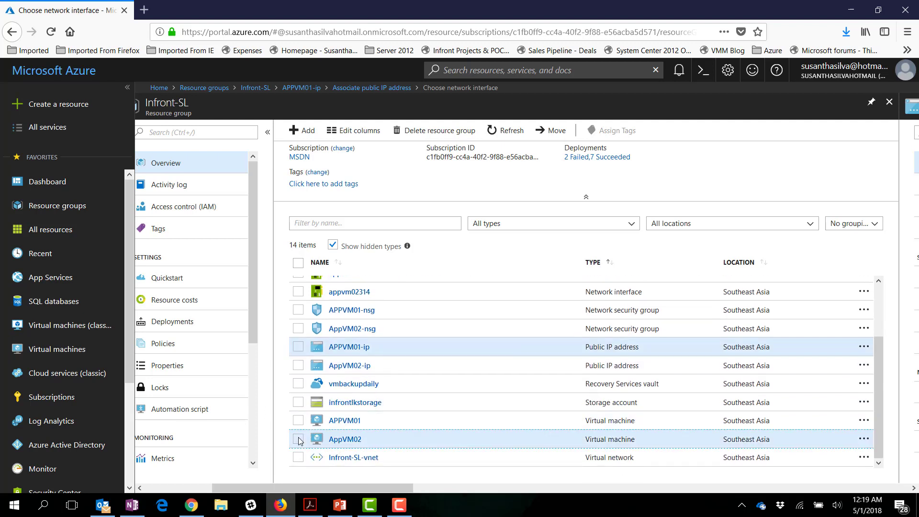
click(297, 439)
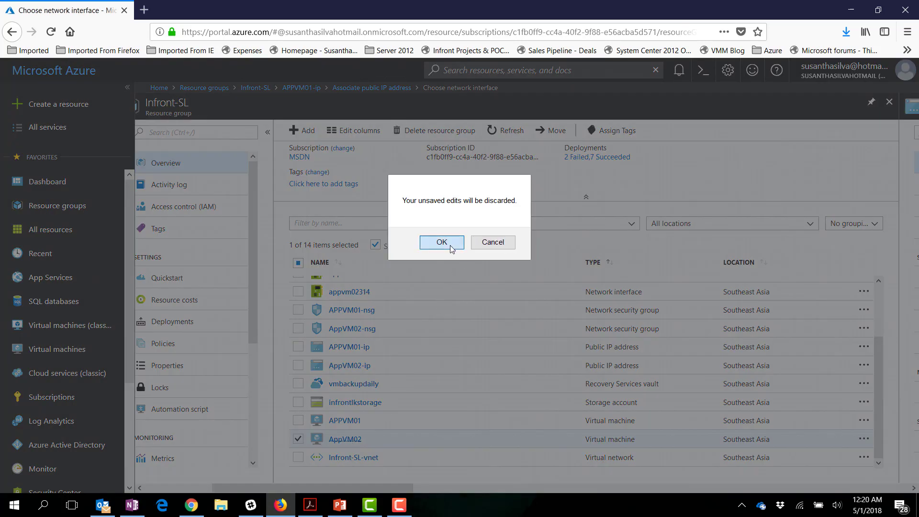
click(442, 242)
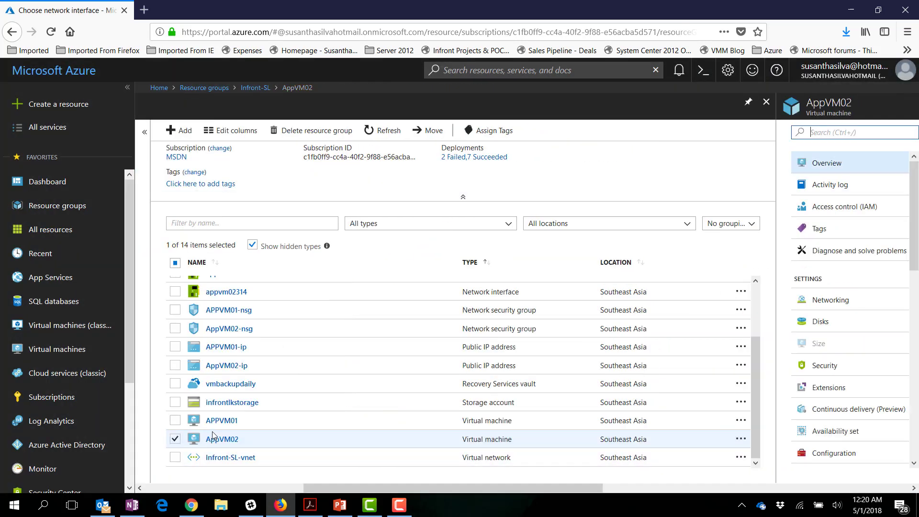
click(221, 439)
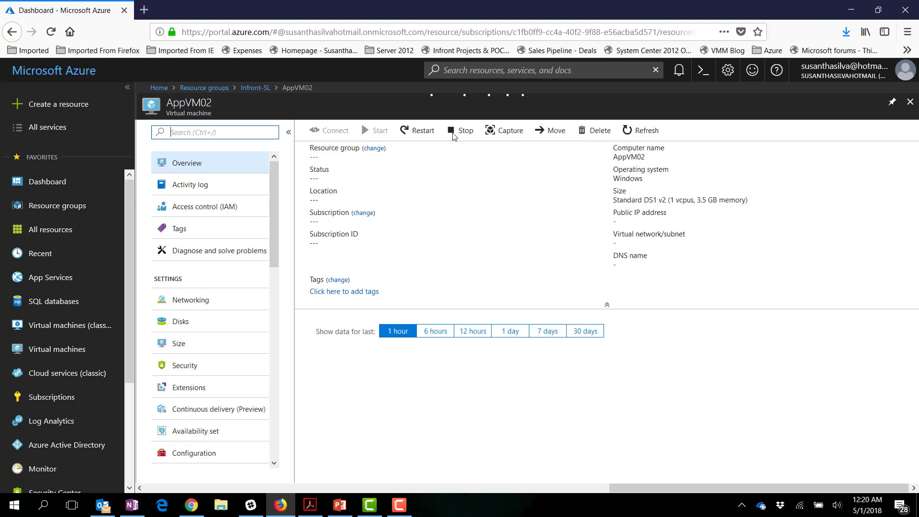
Step: Stop AppVM02, confirming, until its status reads Stopped (deallocated)
click(465, 131)
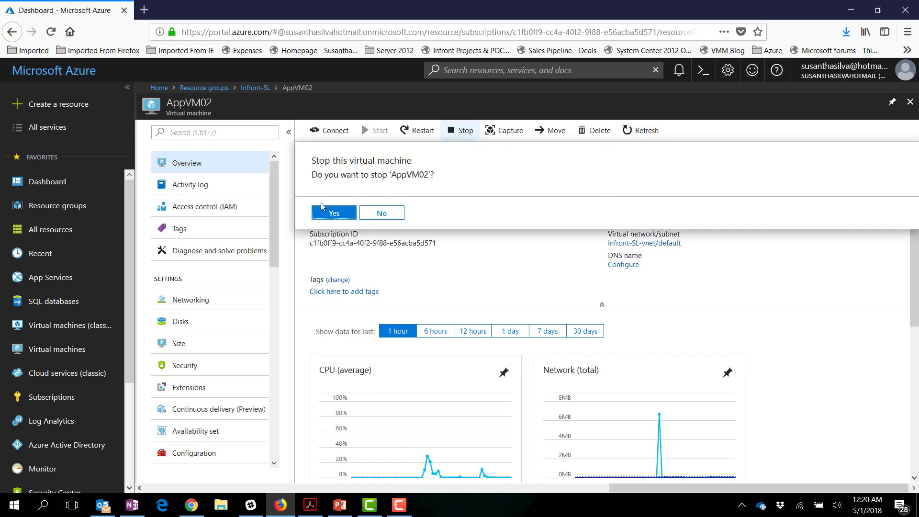
click(333, 213)
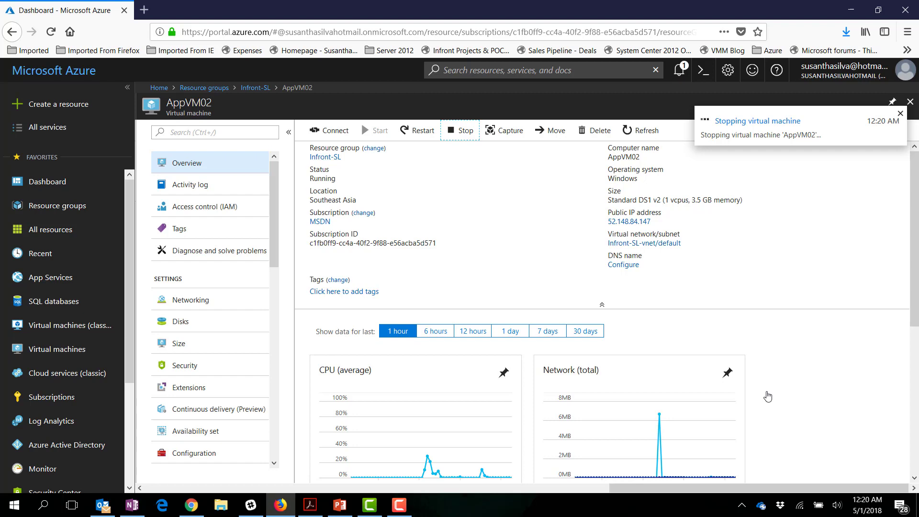
click(900, 113)
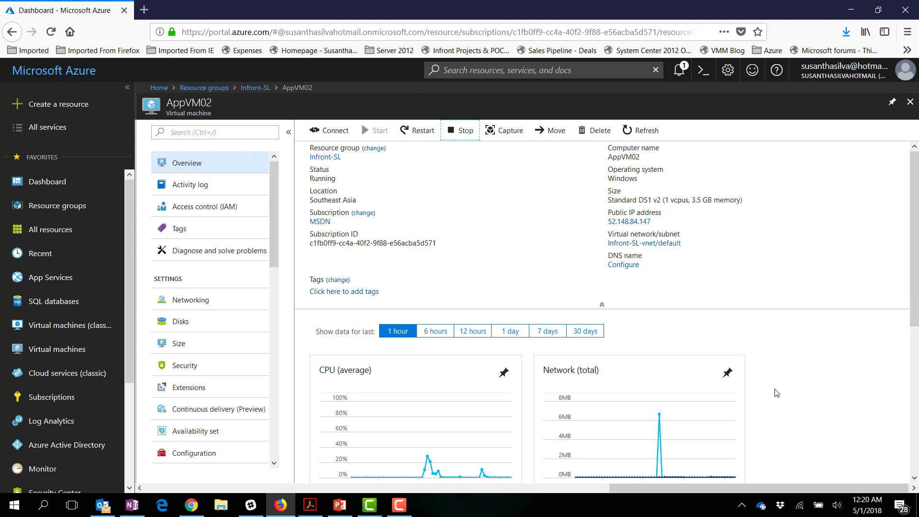
click(465, 130)
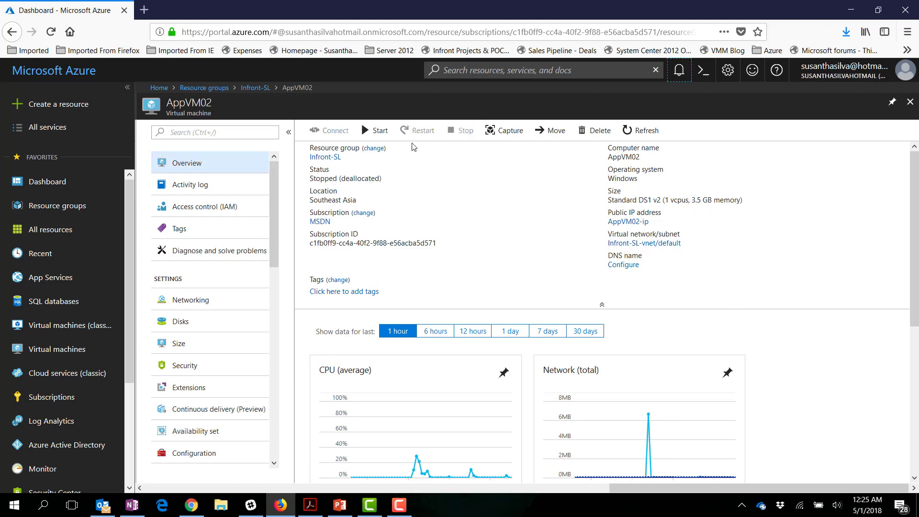
mouse_move(479, 195)
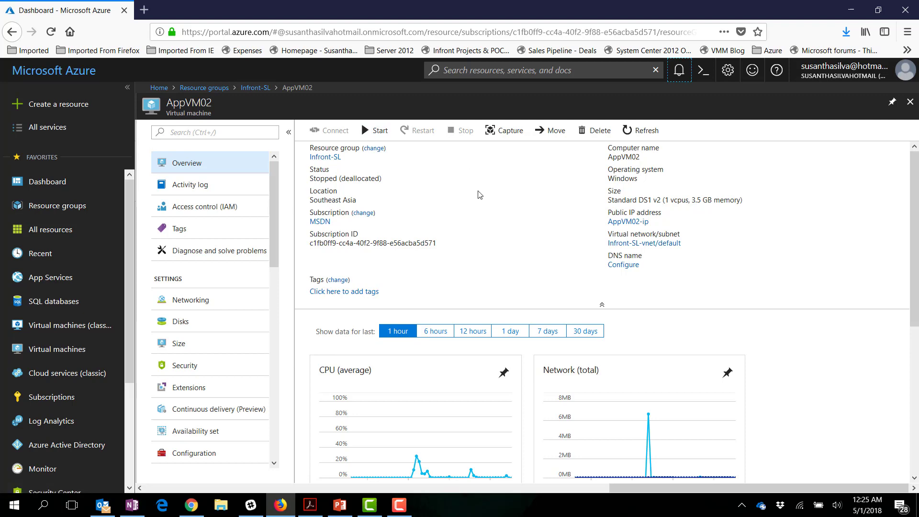
Step: Return to the Infront-SL resource group, sort resources by Type, and reopen the APPVM01-ip public IP
click(255, 87)
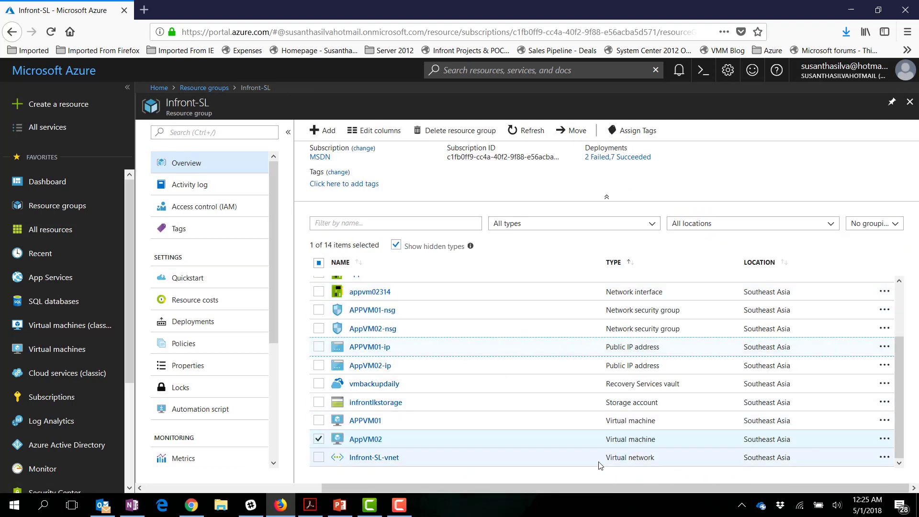
mouse_move(364, 420)
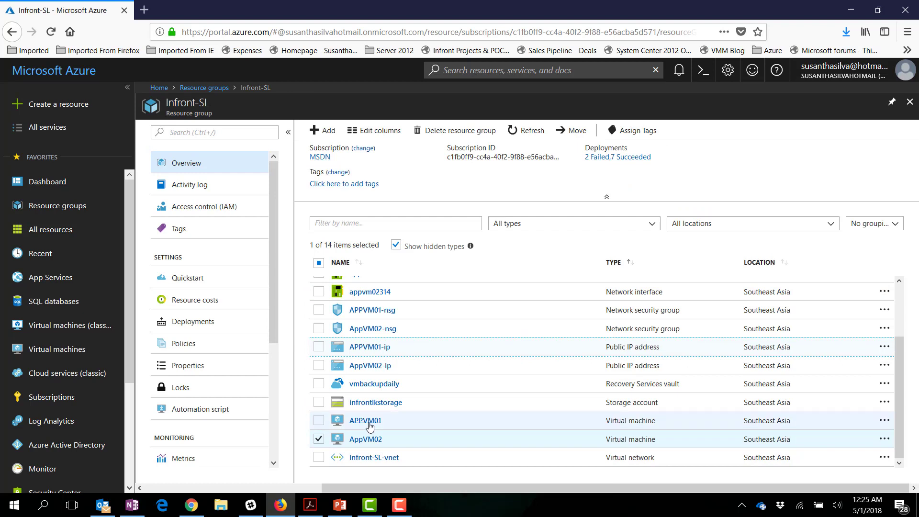
mouse_move(369, 347)
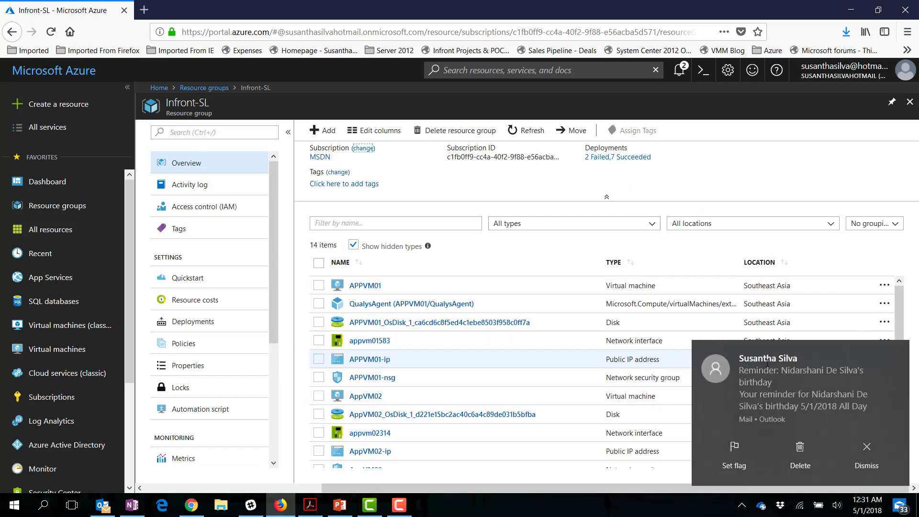
click(866, 455)
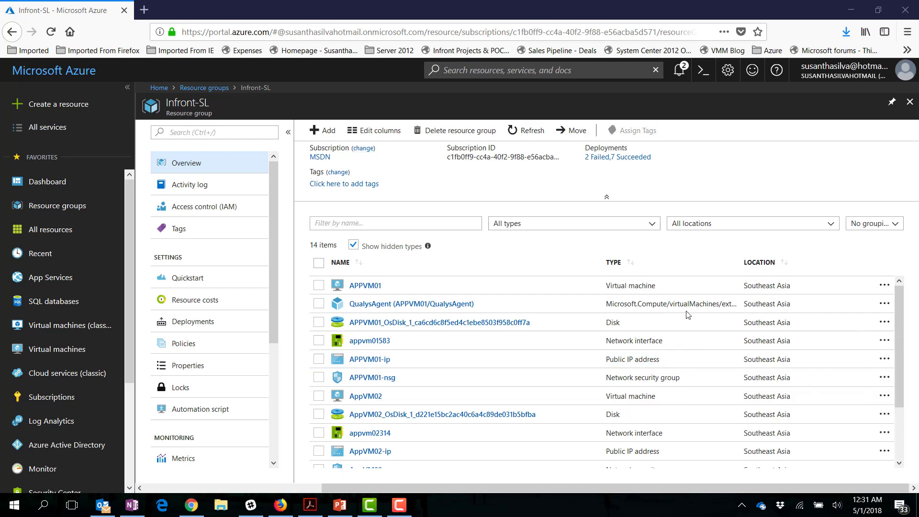
mouse_move(878, 352)
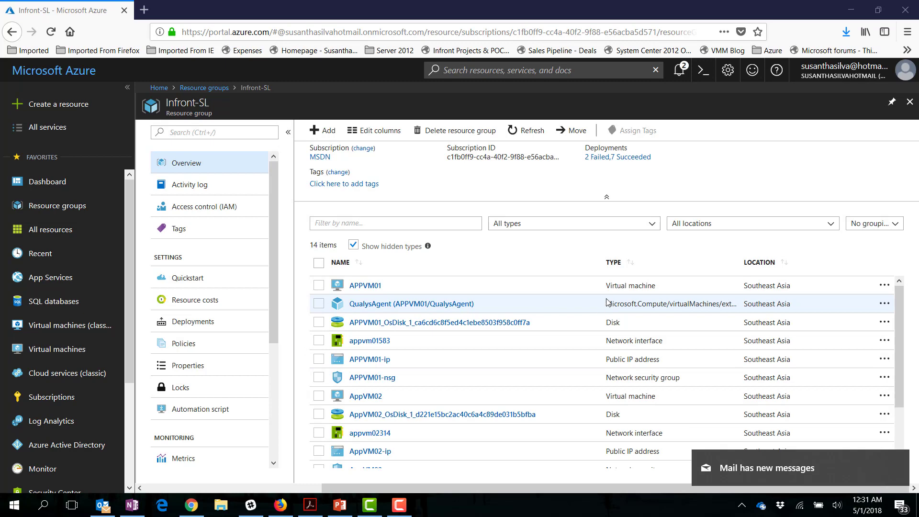
mouse_move(632, 343)
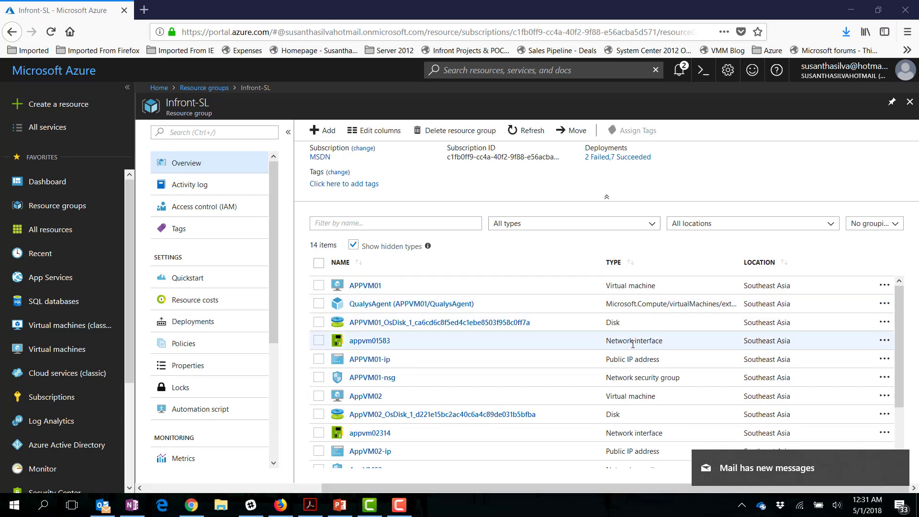
mouse_move(641, 272)
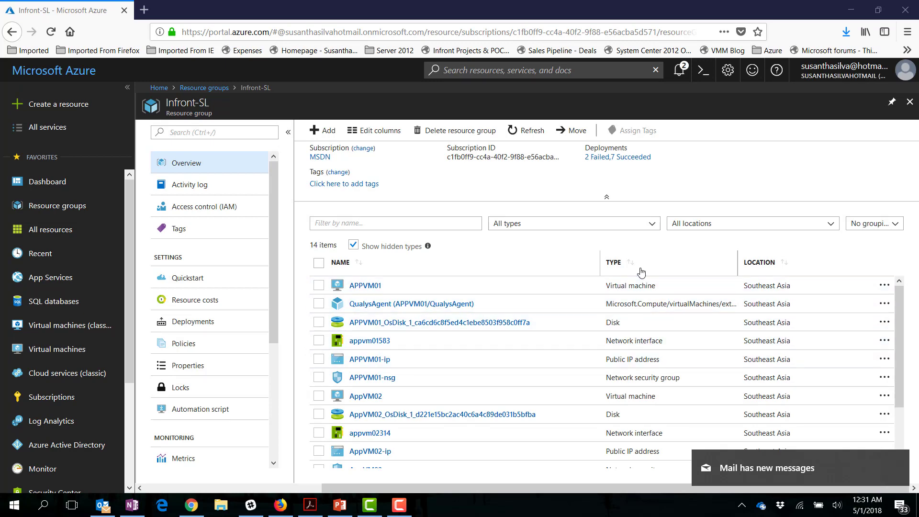
click(613, 262)
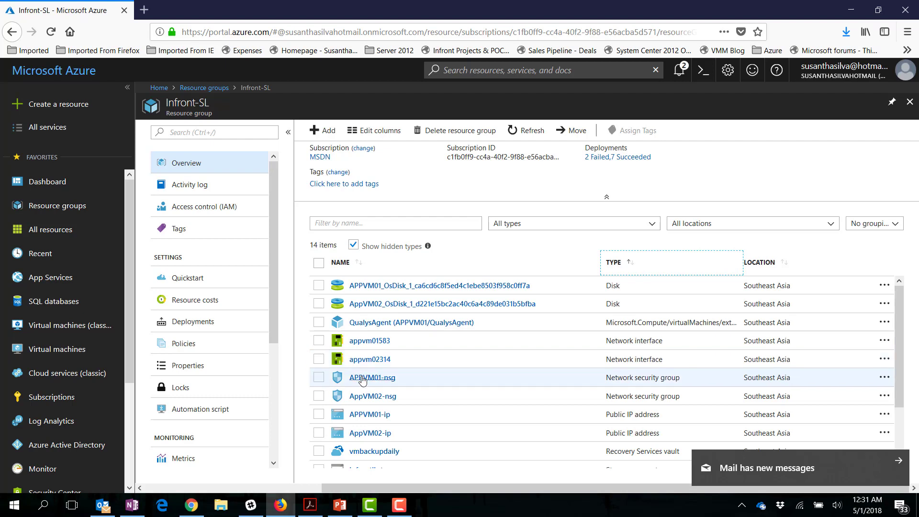
mouse_move(439, 385)
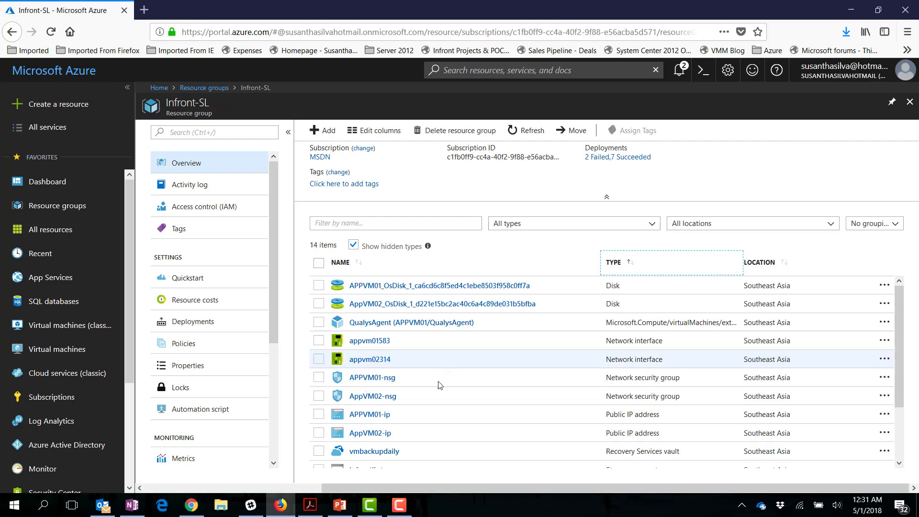
click(370, 415)
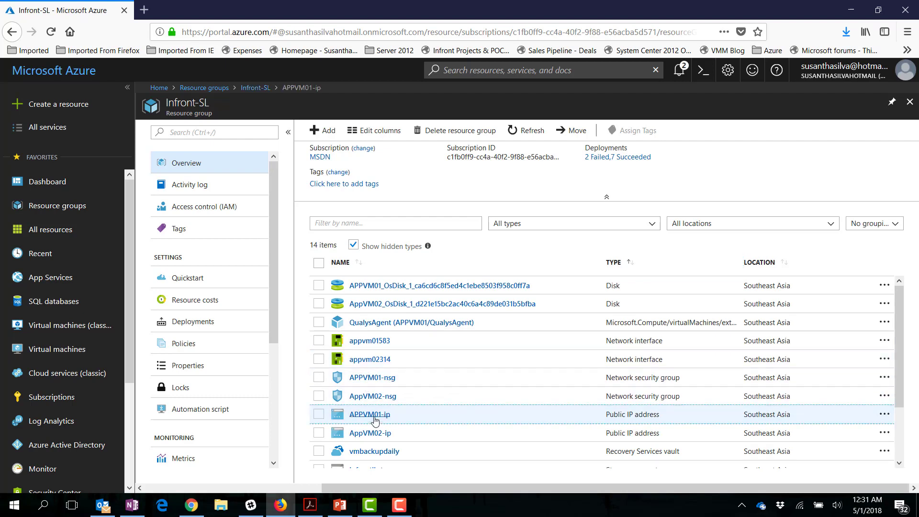
click(369, 414)
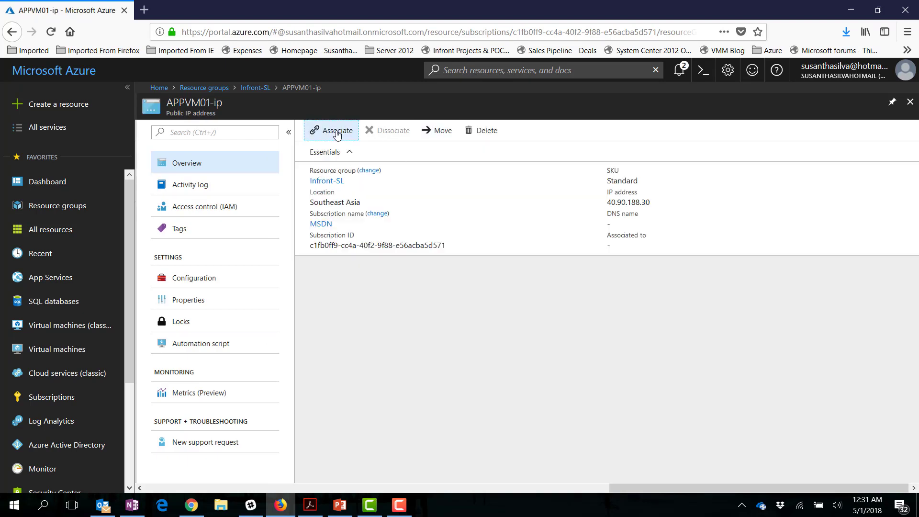
Step: Associate APPVM01-ip with network interface appvm02314, confirm, and return to the Infront-SL list
click(333, 130)
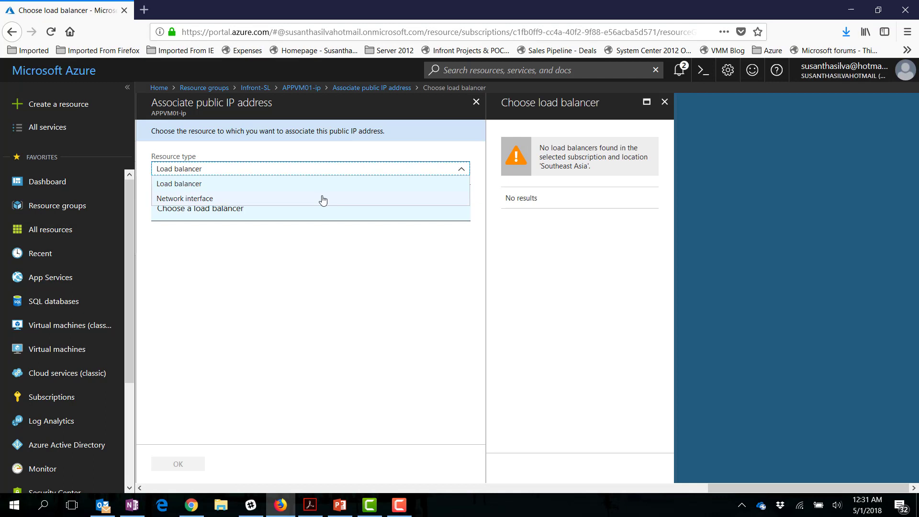
click(184, 198)
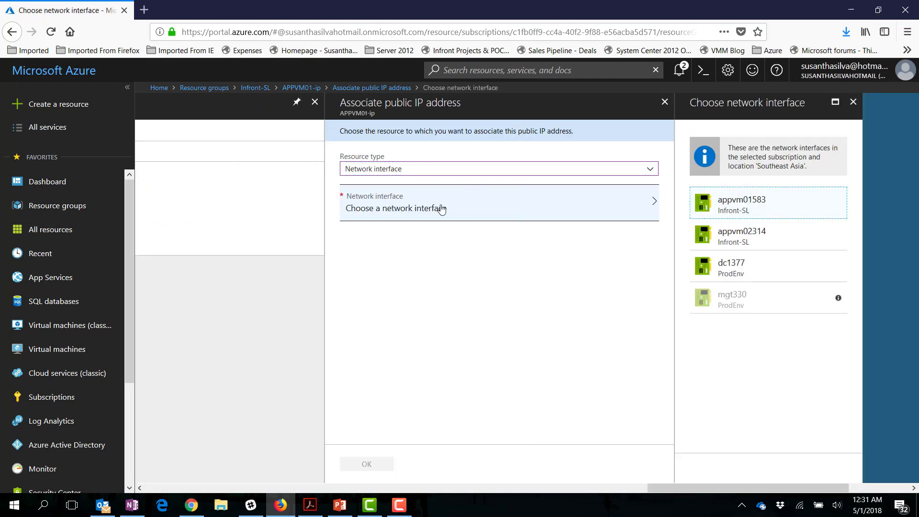
click(741, 236)
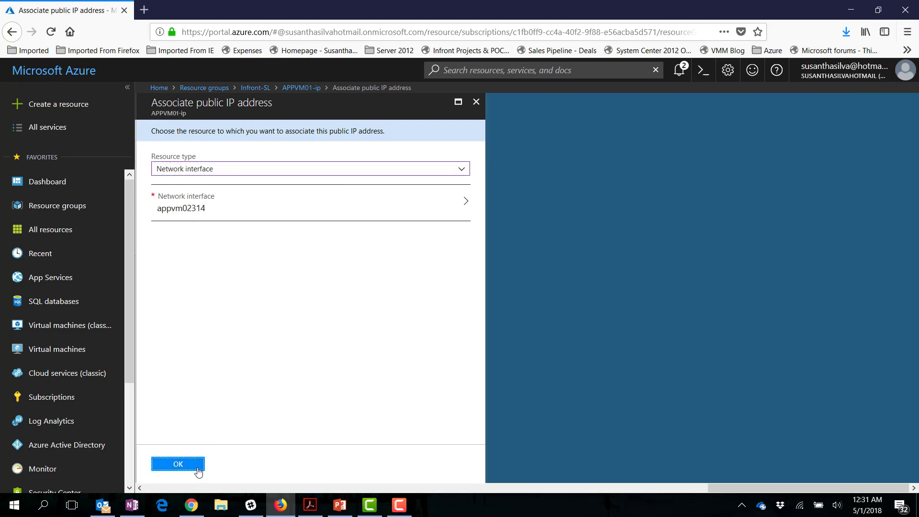
click(178, 464)
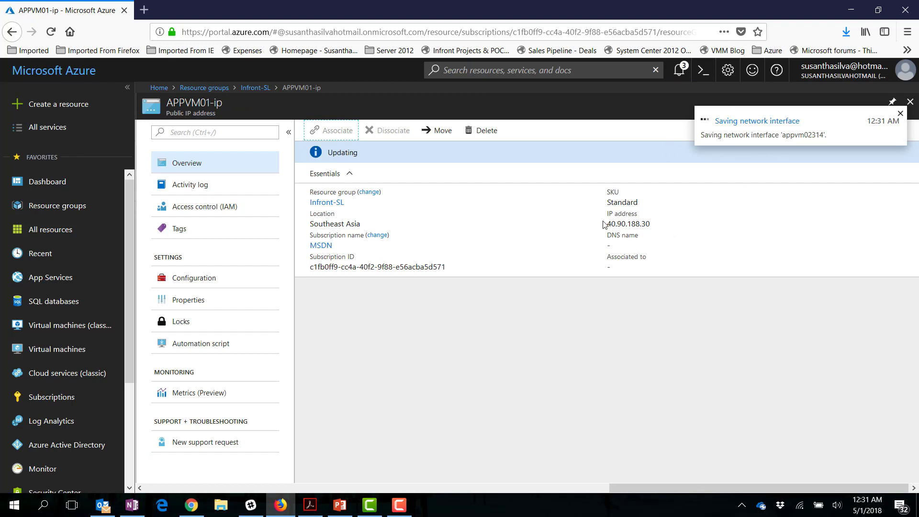
mouse_move(605, 229)
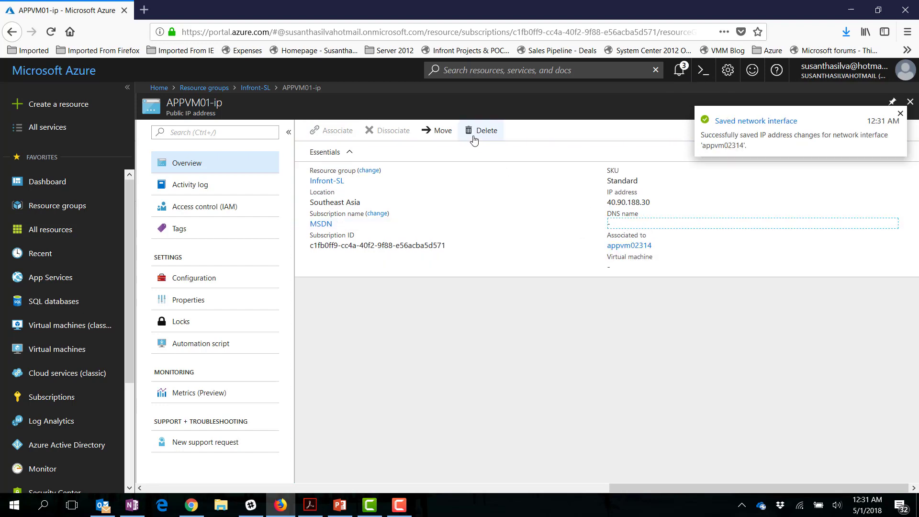
click(911, 101)
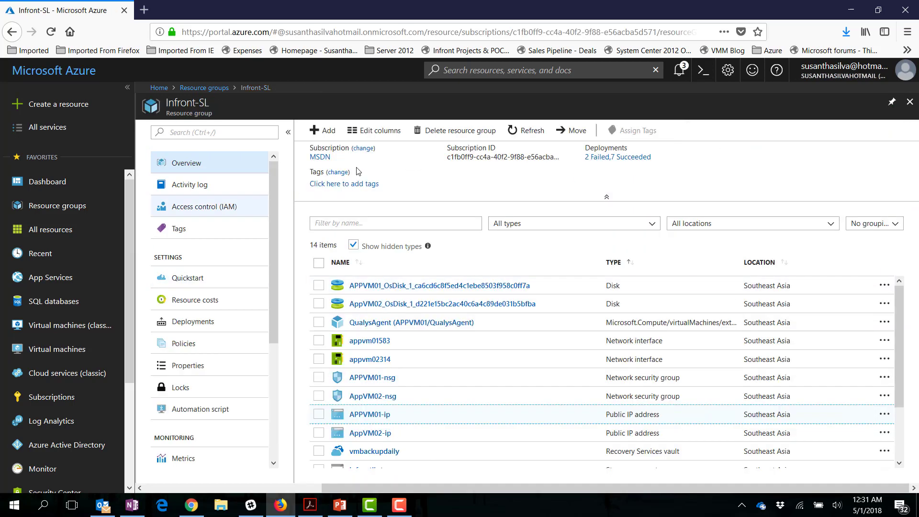
Step: Refresh Infront-SL and verify AppVM02's appvm02314 interface now shows public IP 40.90.188.30
click(526, 130)
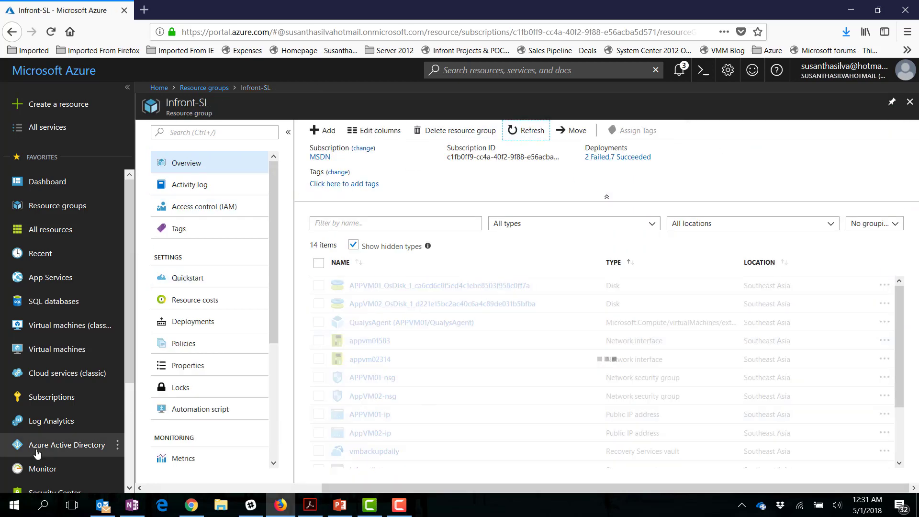
mouse_move(627, 367)
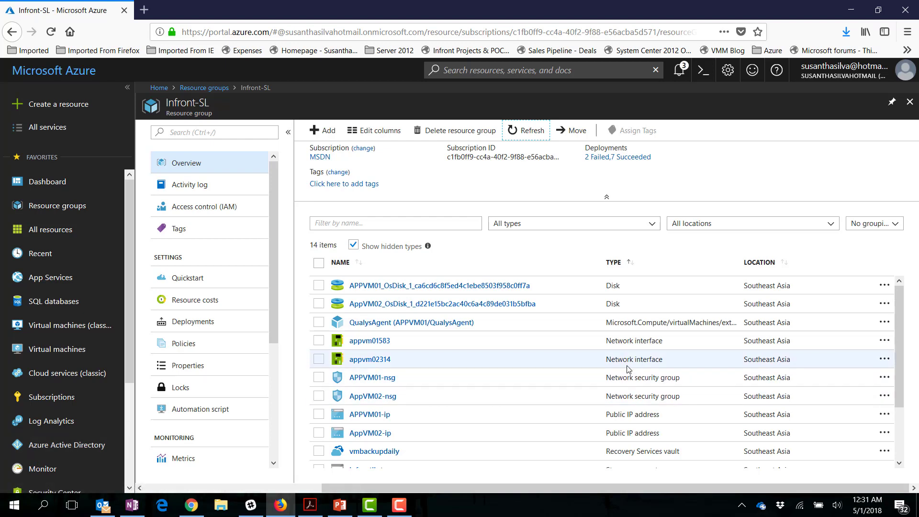
scroll(down, 3)
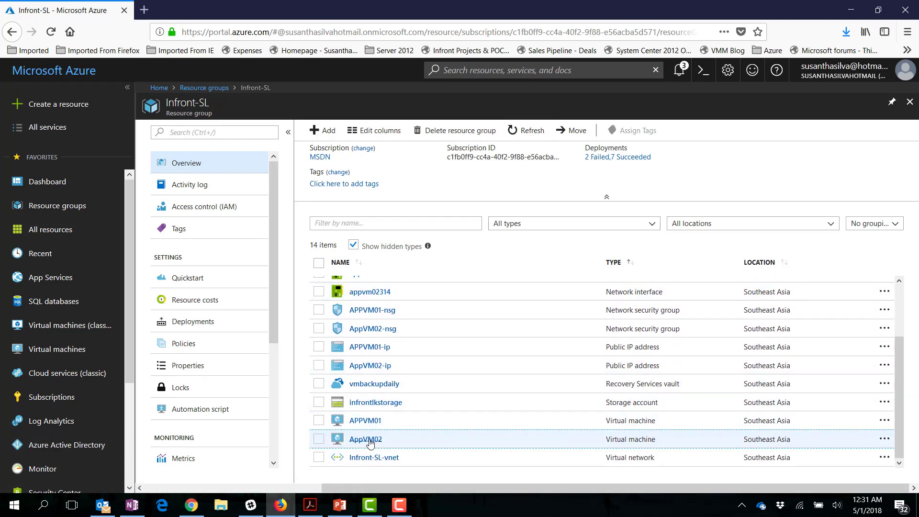
click(365, 439)
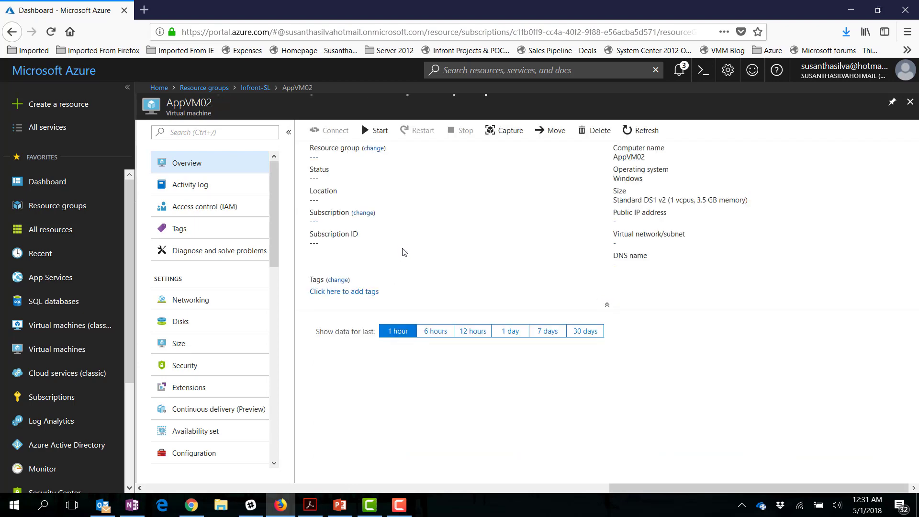
click(188, 300)
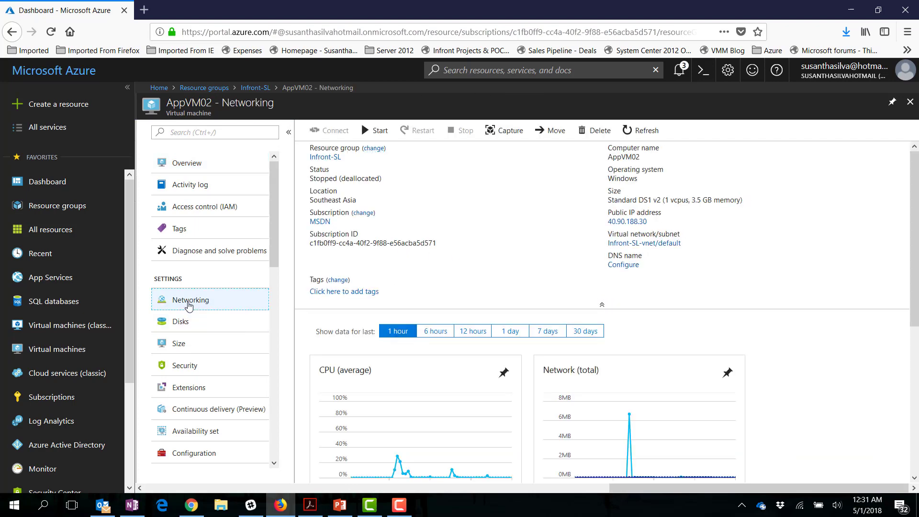
click(189, 300)
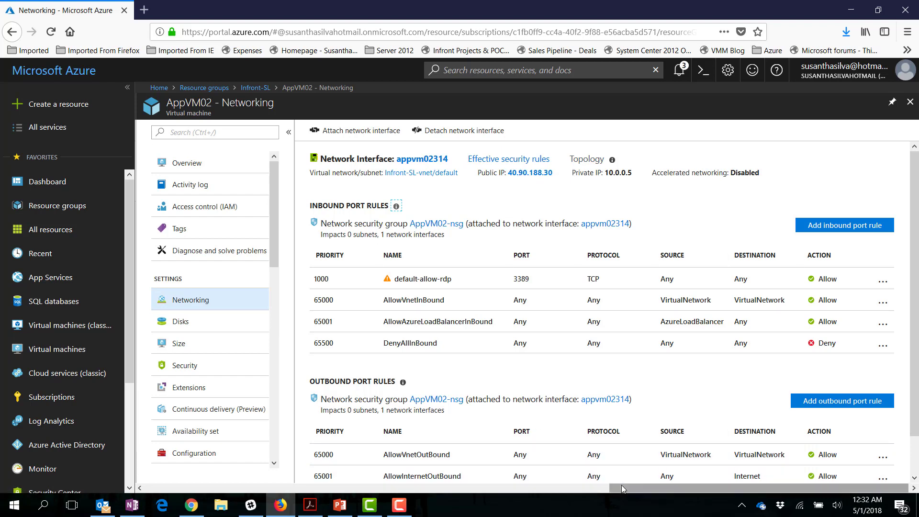
click(255, 87)
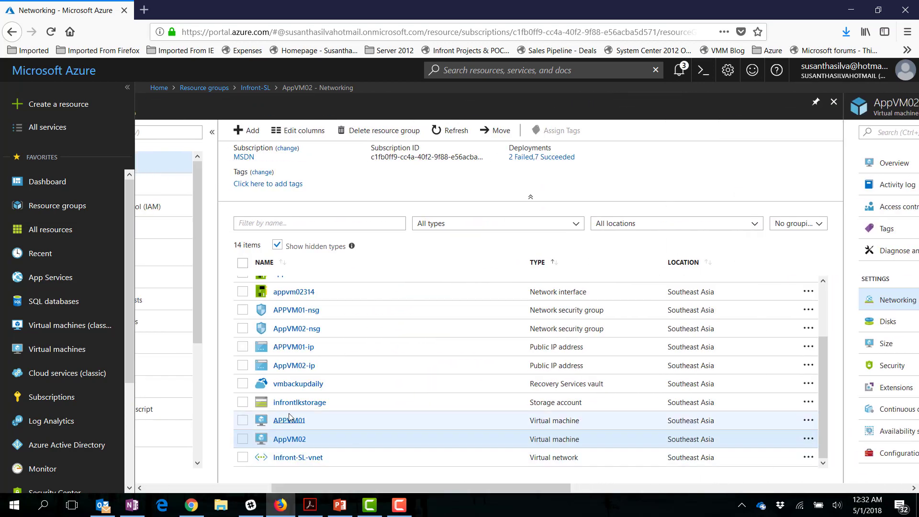
Step: Check APPVM01's networking shows no public IP, then return to the Infront-SL resource group
click(288, 420)
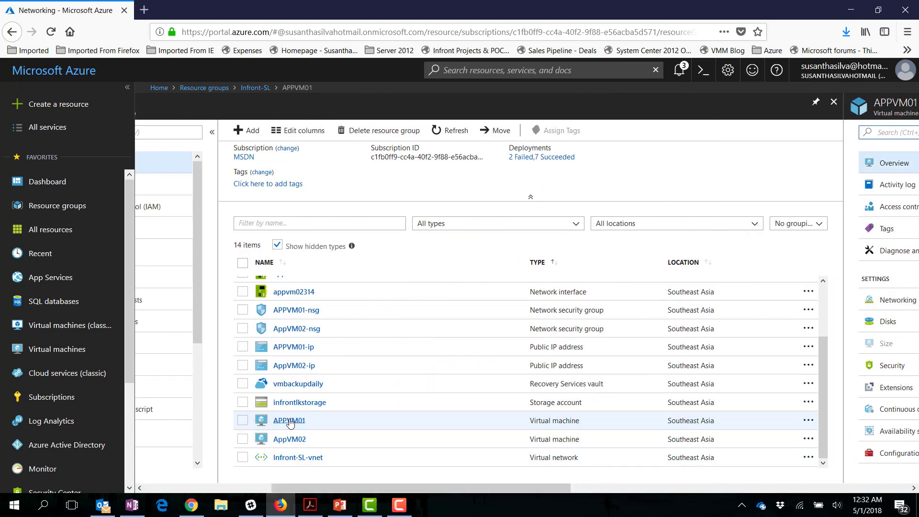
click(288, 420)
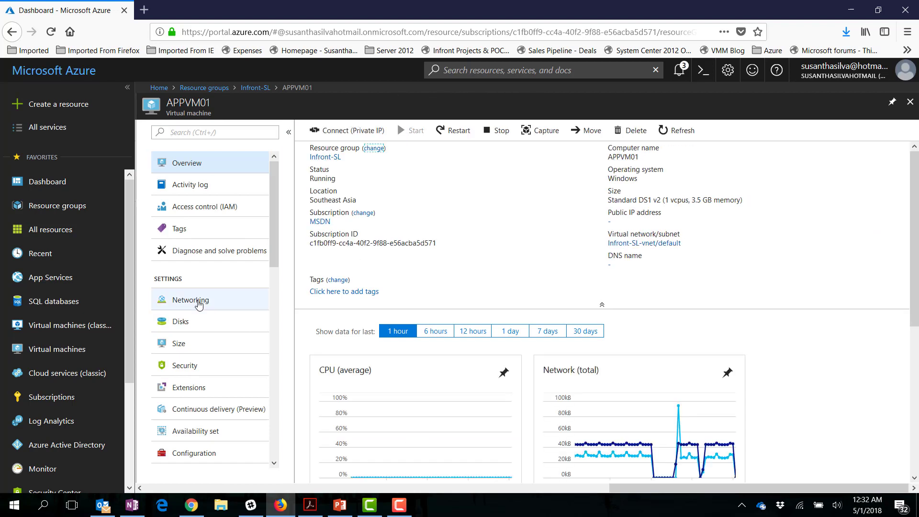
click(188, 300)
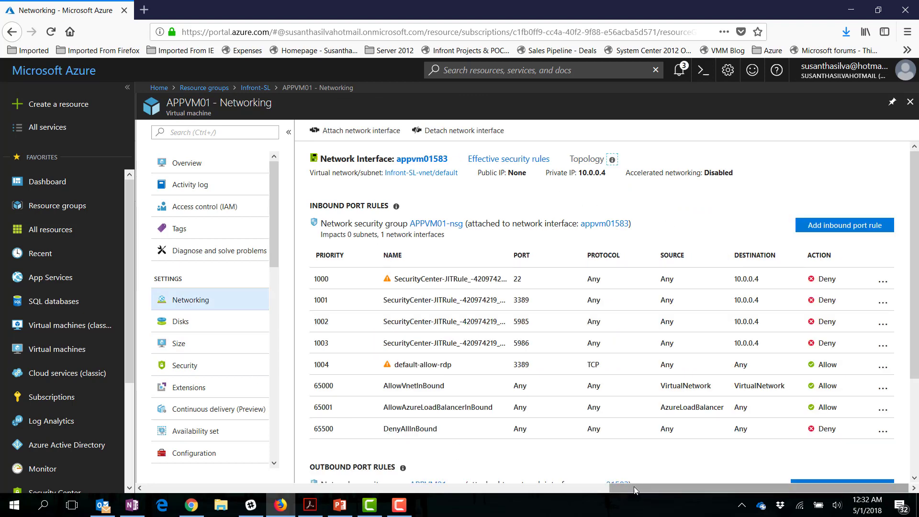
click(255, 87)
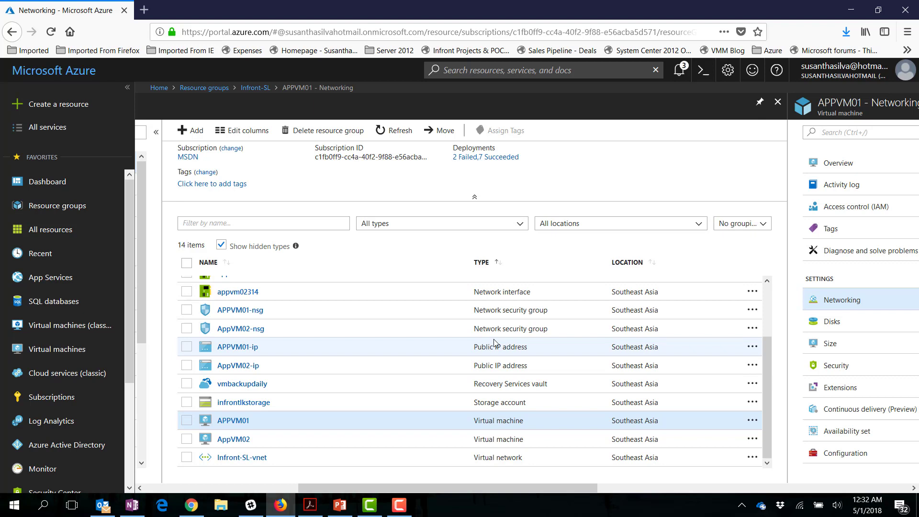
mouse_move(649, 383)
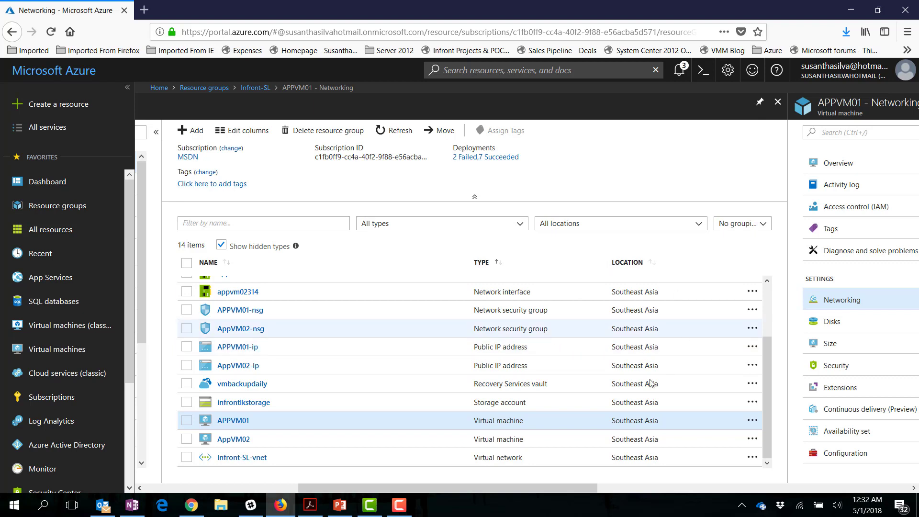